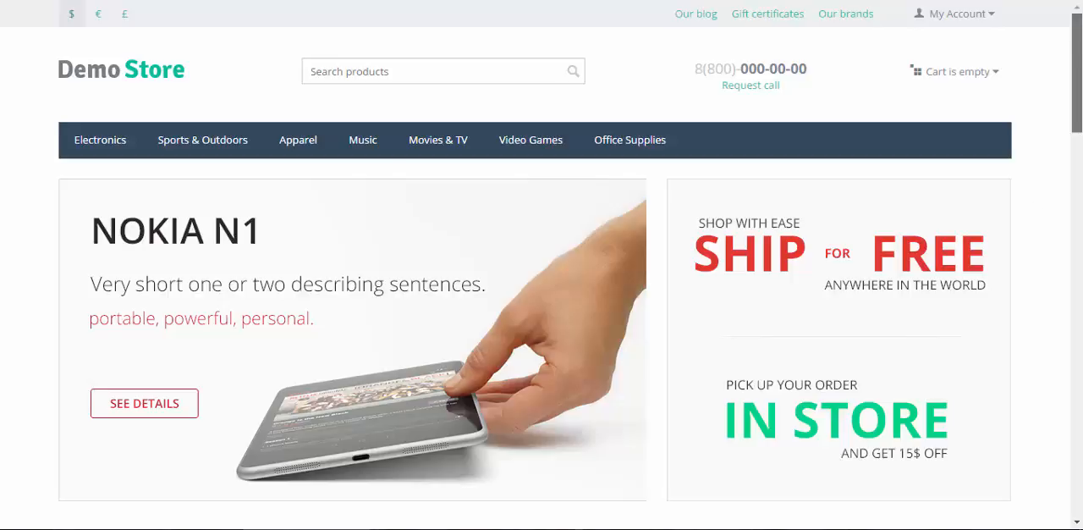
{"action": "mouse_move", "coordinate": [630, 137]}
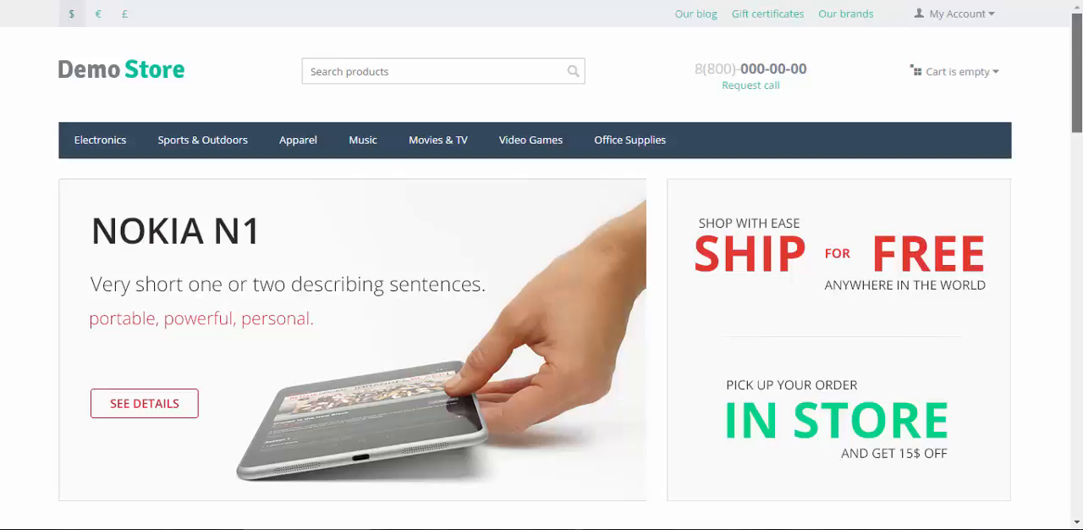
Scroll the storefront home page down to the footer's store and account links.
{"action": "scroll", "scroll_direction": "down", "scroll_amount": 3}
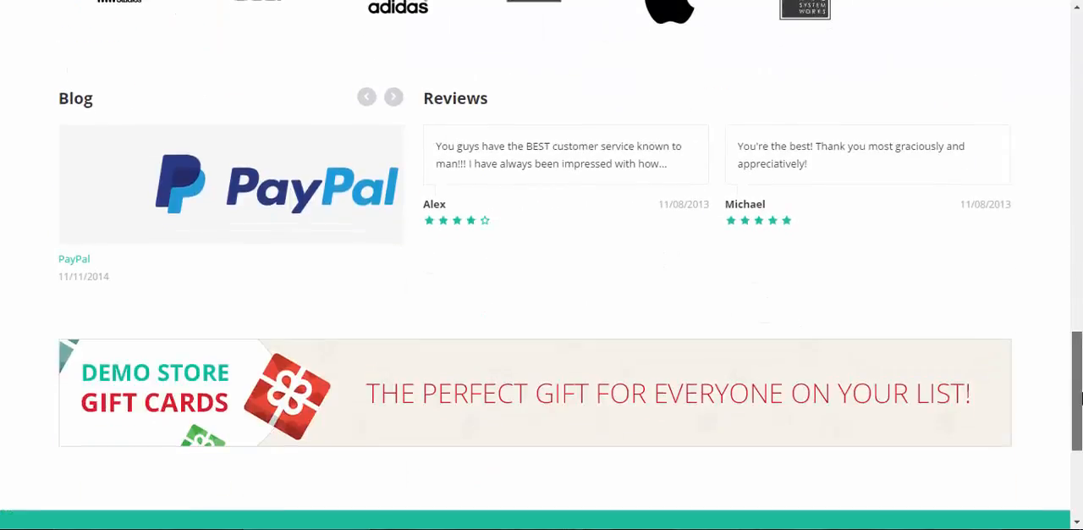
{"action": "scroll", "scroll_direction": "down", "scroll_amount": 3}
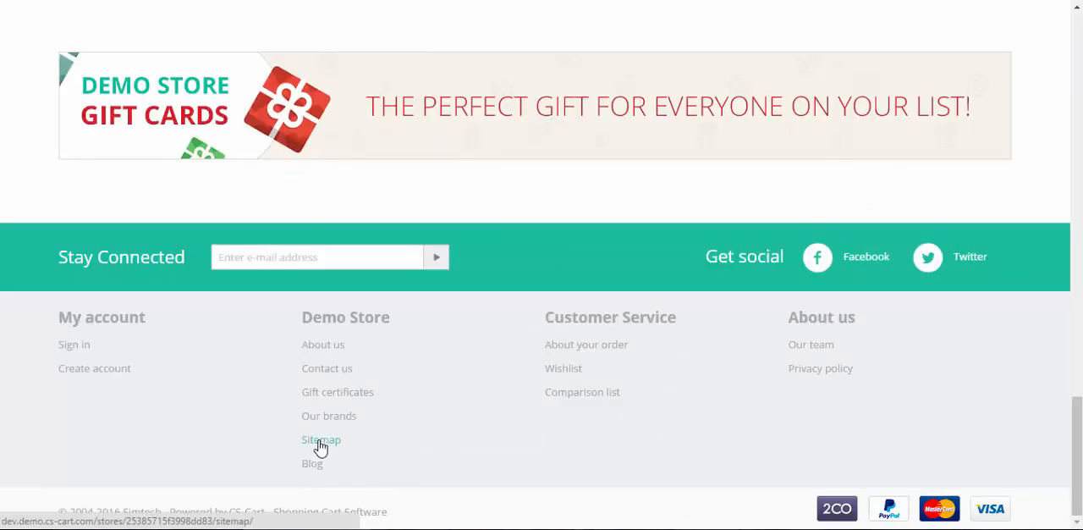
Open the footer's Sitemap page and scroll through its Site info and Catalog listings.
{"action": "left_click", "coordinate": [320, 439]}
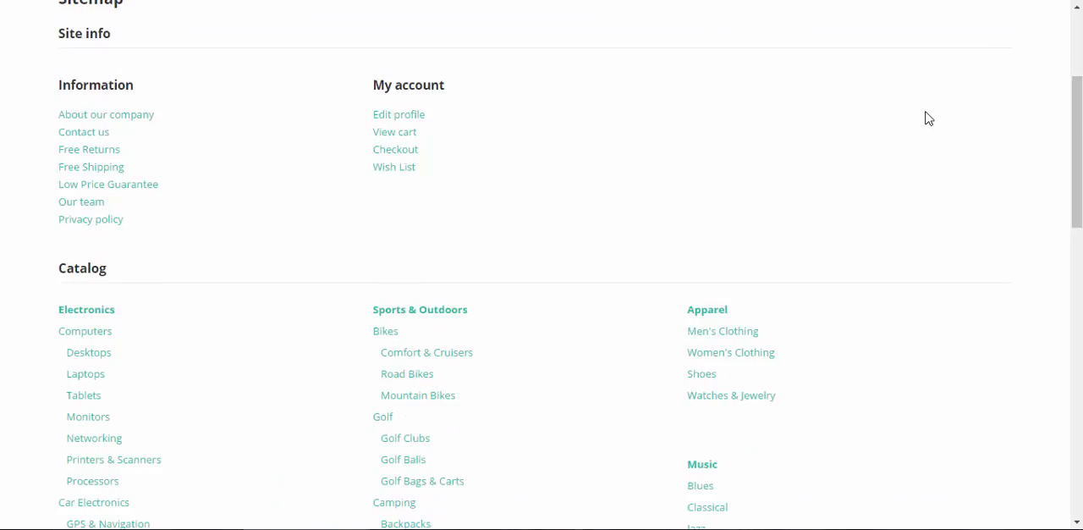
{"action": "scroll", "scroll_direction": "down", "scroll_amount": 3}
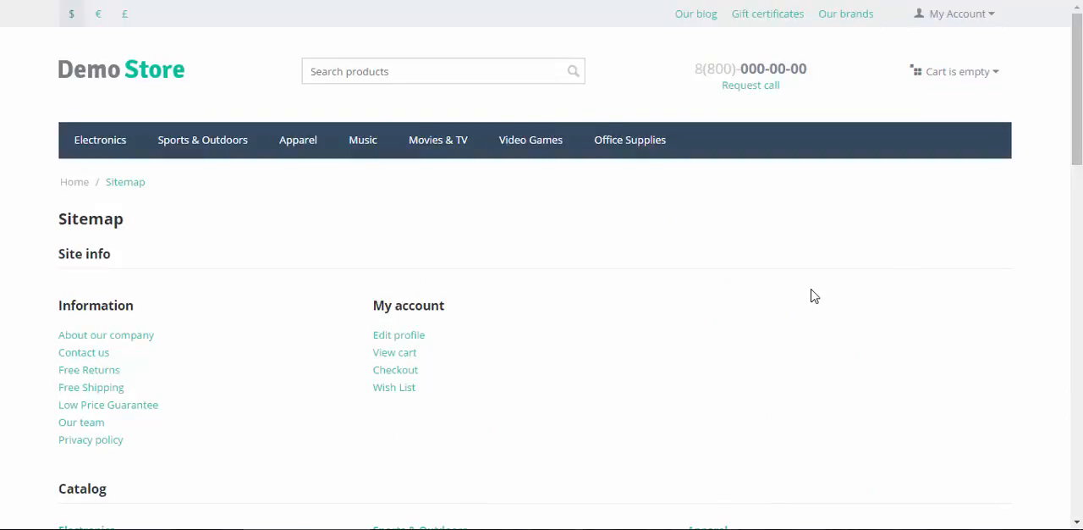
{"action": "scroll", "scroll_direction": "down", "scroll_amount": 3}
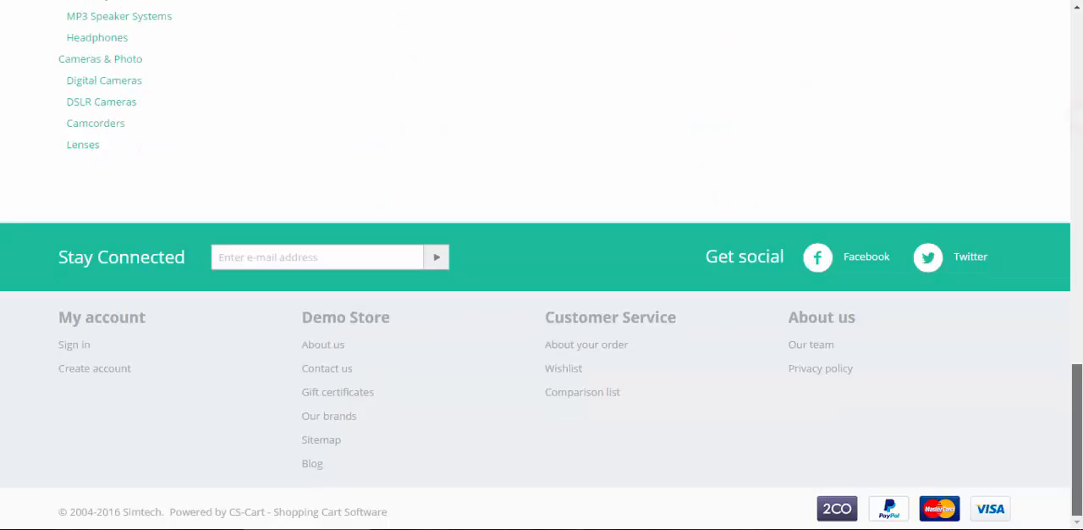
{"action": "mouse_move", "coordinate": [321, 439]}
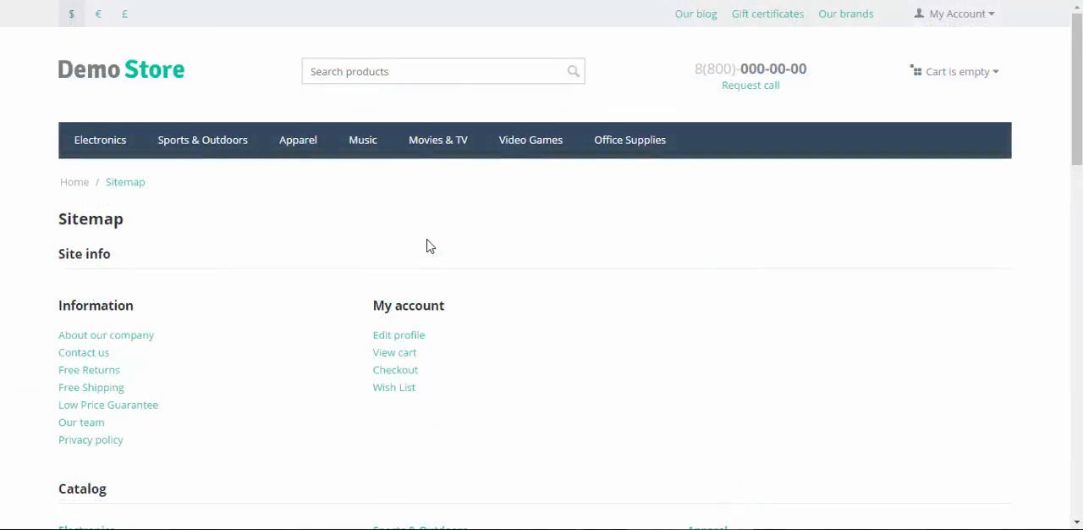
{"action": "mouse_move", "coordinate": [132, 267]}
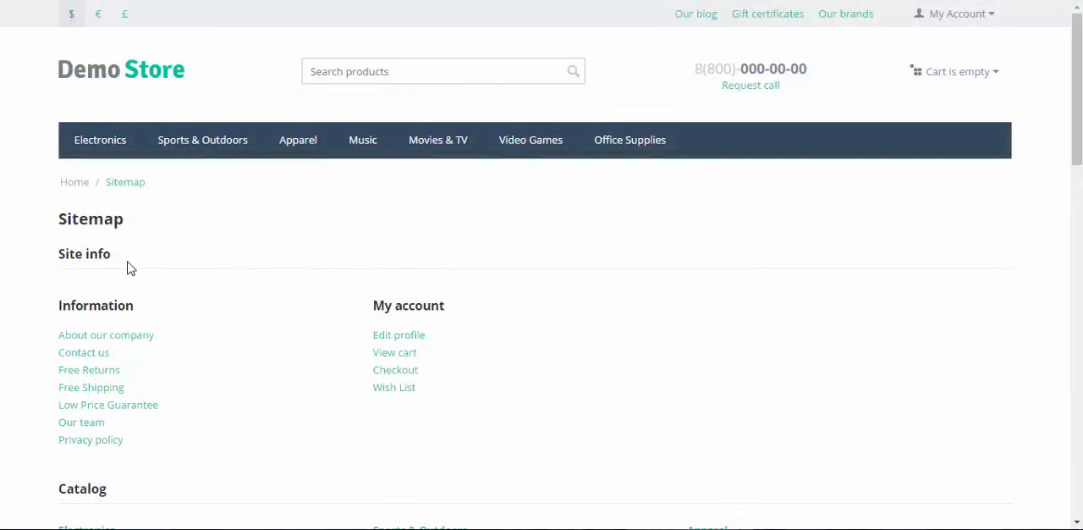
{"action": "scroll", "scroll_direction": "down", "scroll_amount": 3}
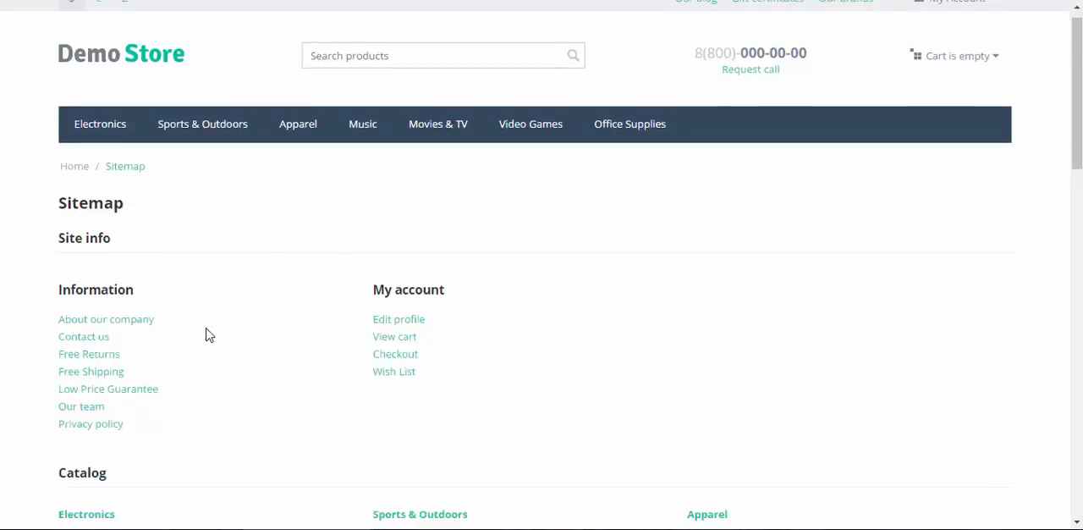
{"action": "scroll", "scroll_direction": "down", "scroll_amount": 3}
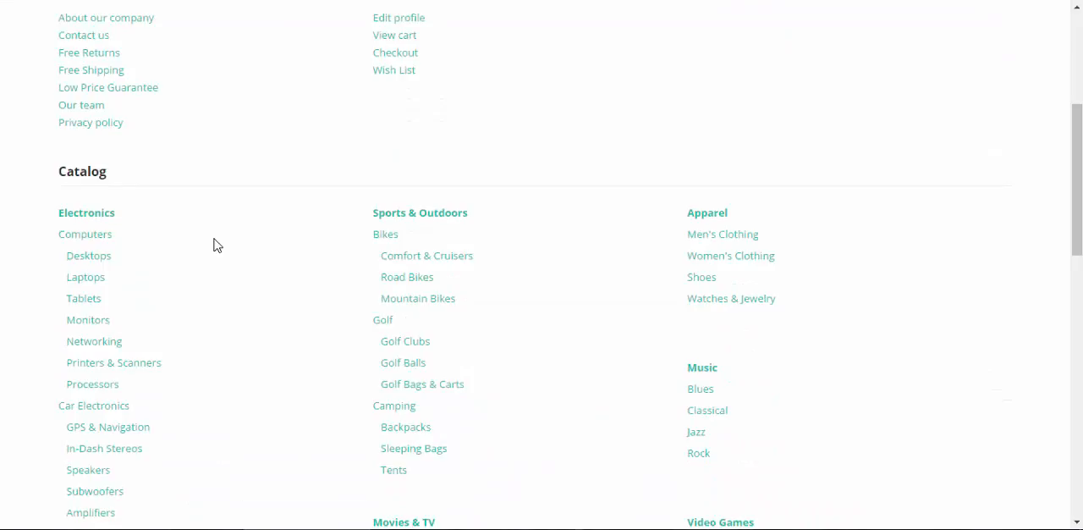
{"action": "scroll", "scroll_direction": "down", "scroll_amount": 3}
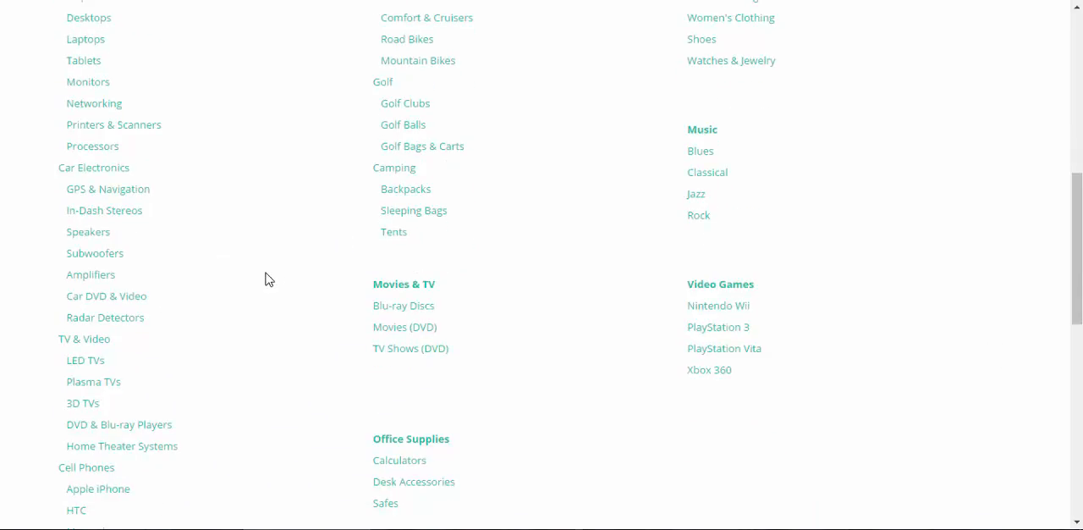
{"action": "scroll", "scroll_direction": "up", "scroll_amount": 3}
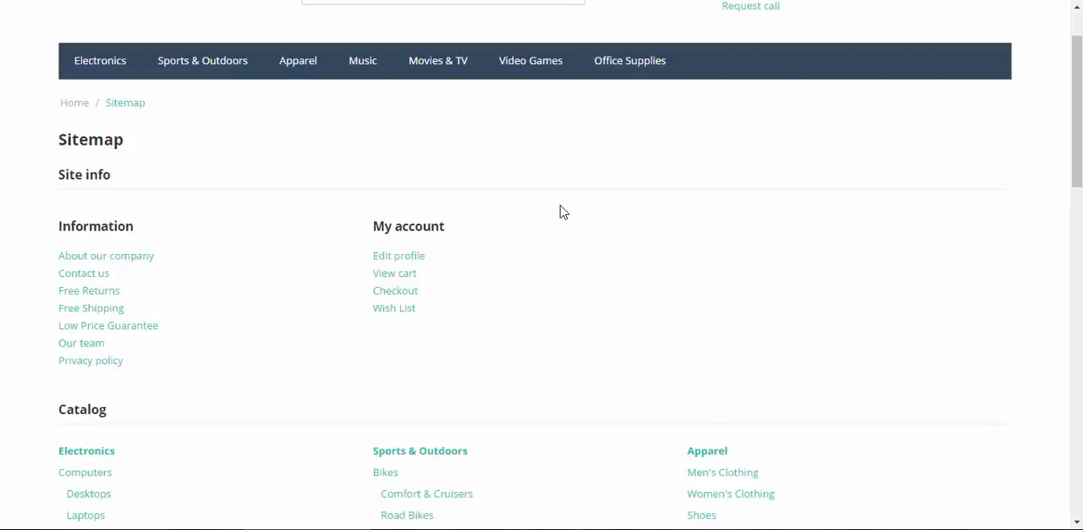
{"action": "mouse_move", "coordinate": [465, 250]}
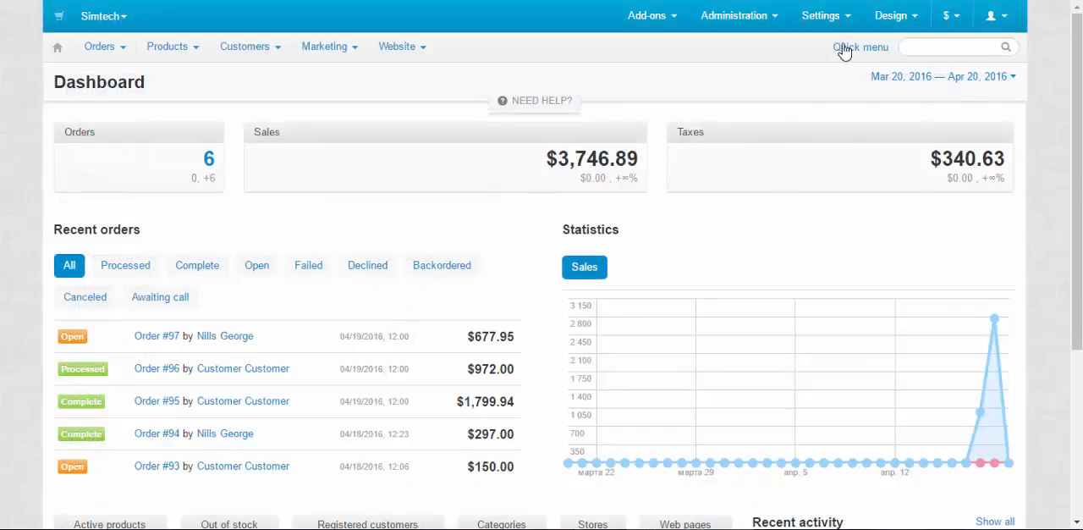
Go to Settings > Sitemap in the admin panel.
{"action": "left_click", "coordinate": [820, 15]}
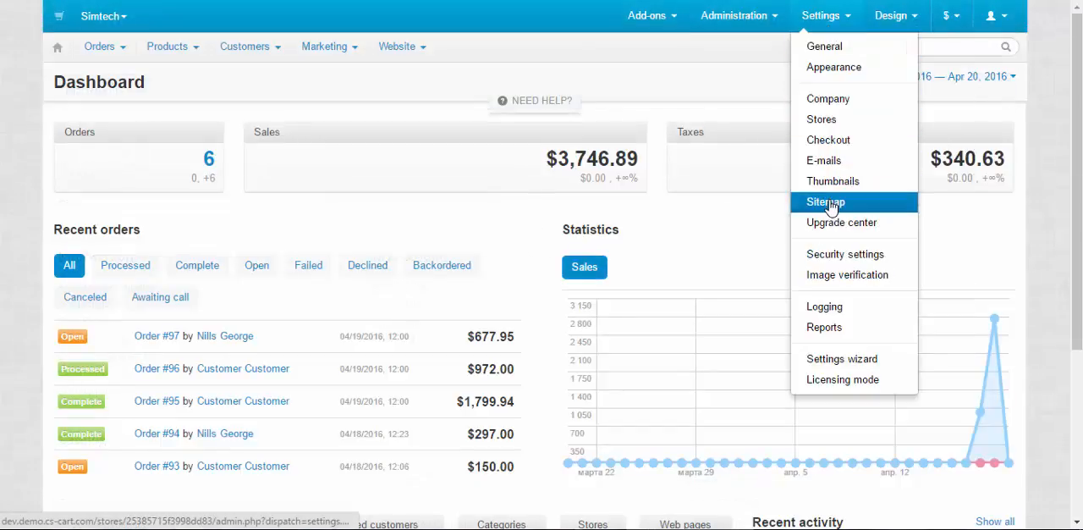
{"action": "mouse_move", "coordinate": [841, 223]}
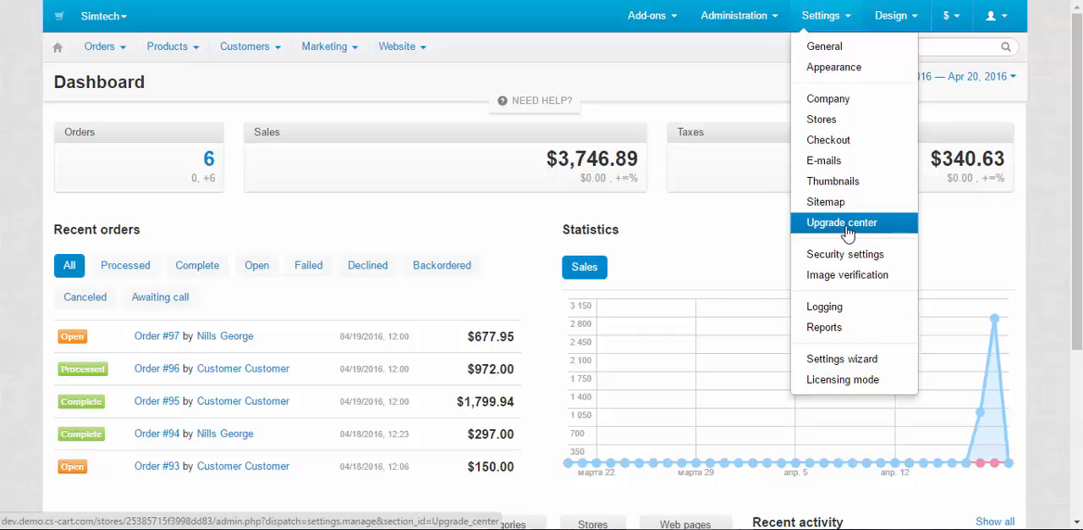
{"action": "mouse_move", "coordinate": [825, 201]}
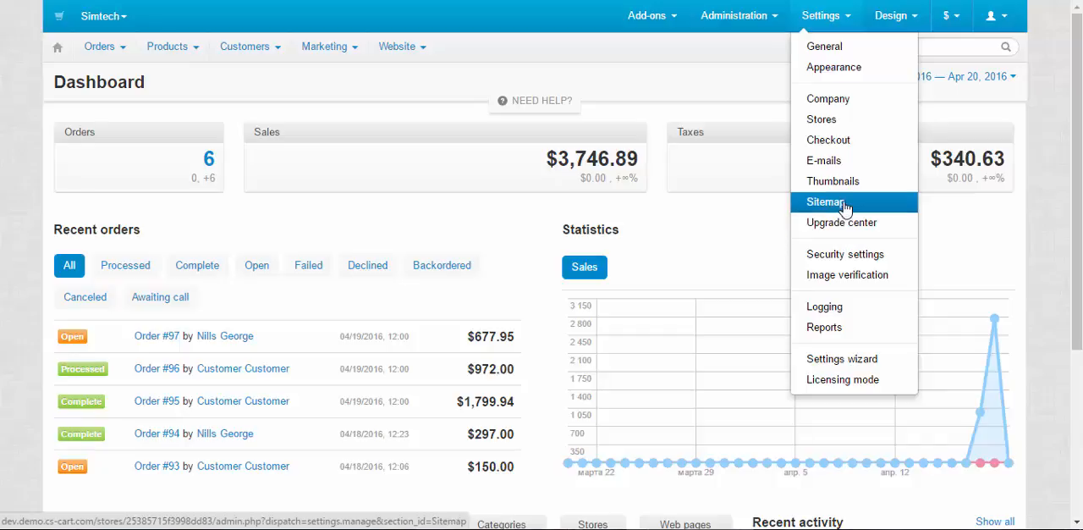
{"action": "left_click", "coordinate": [823, 201]}
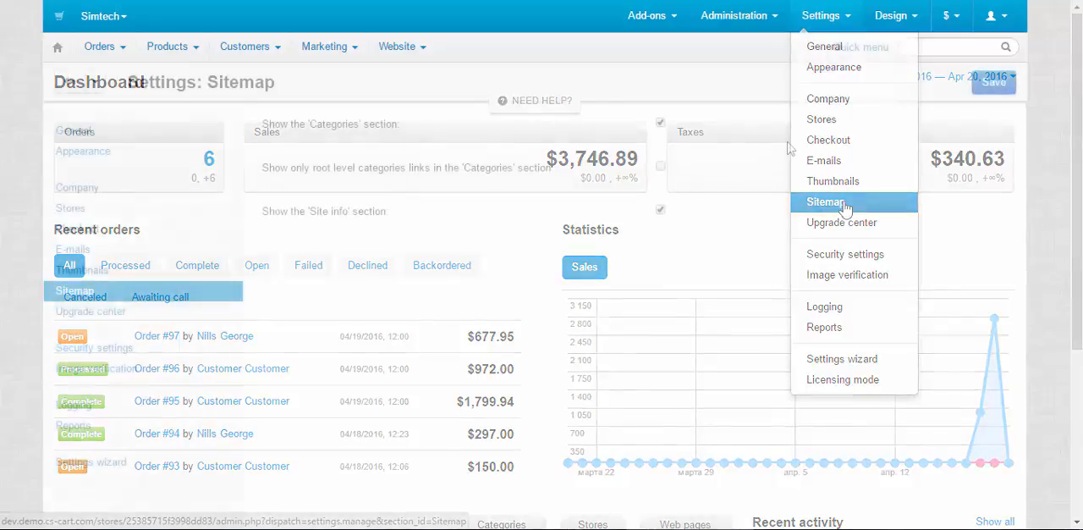
Enable 'Show only root level categories links in the Categories section' in Sitemap settings.
{"action": "left_click", "coordinate": [822, 201]}
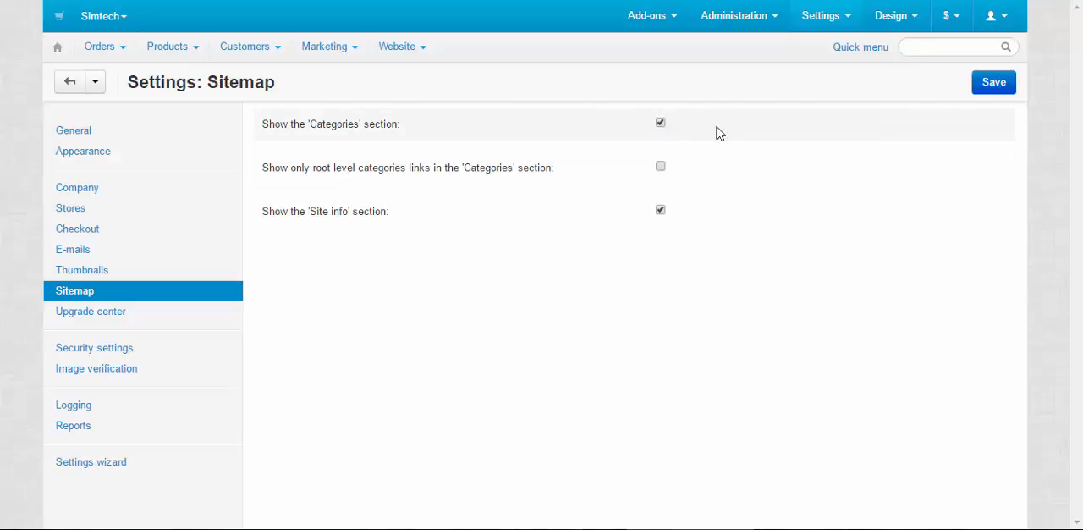
{"action": "mouse_move", "coordinate": [595, 121]}
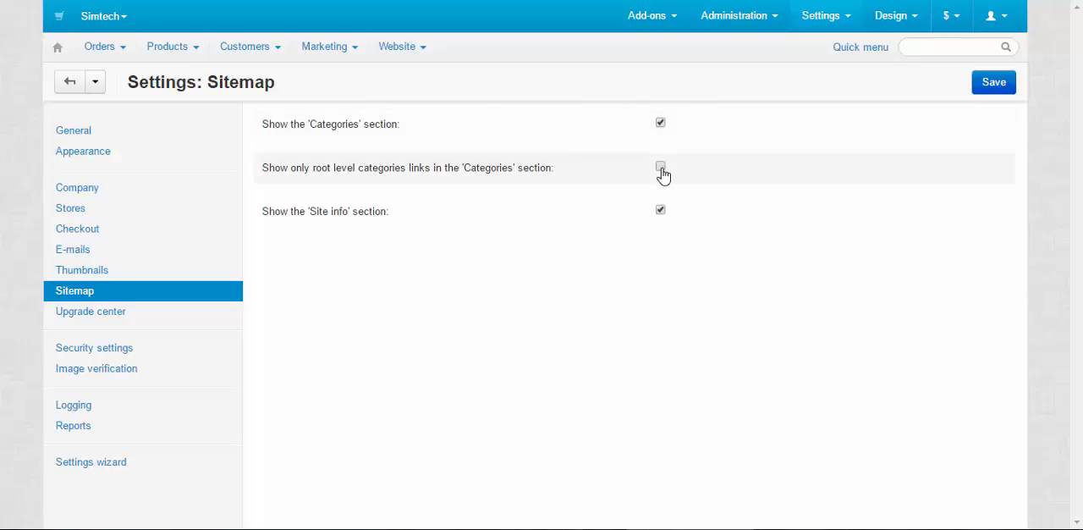
{"action": "left_click", "coordinate": [660, 167]}
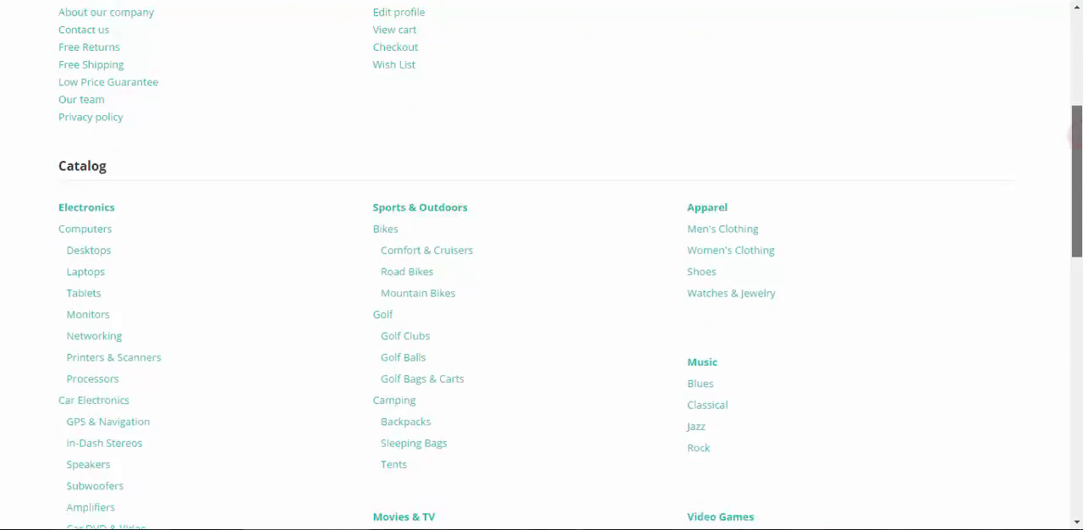
Scroll the refreshed storefront sitemap to its Catalog of root-level categories.
{"action": "scroll", "scroll_direction": "down", "scroll_amount": 3}
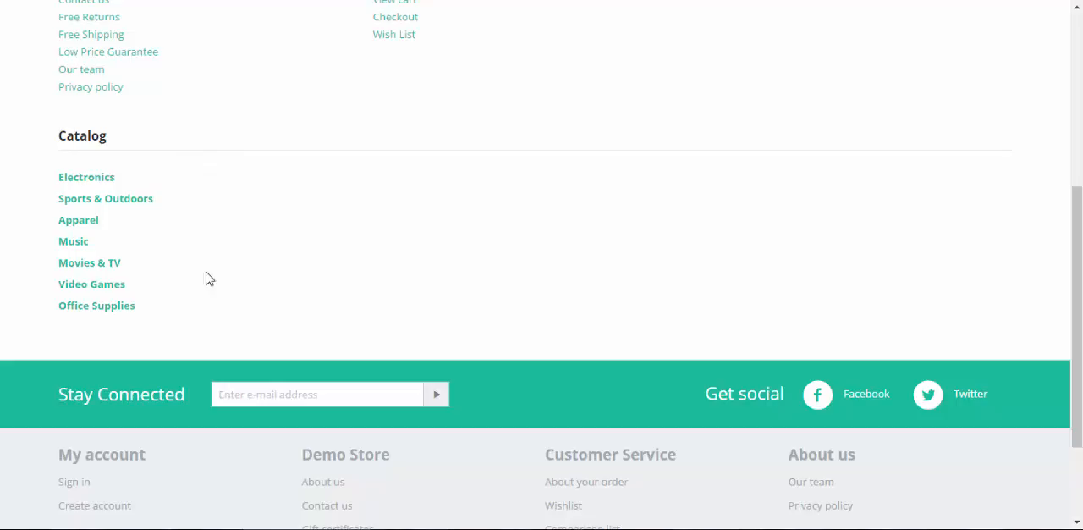
{"action": "mouse_move", "coordinate": [245, 200]}
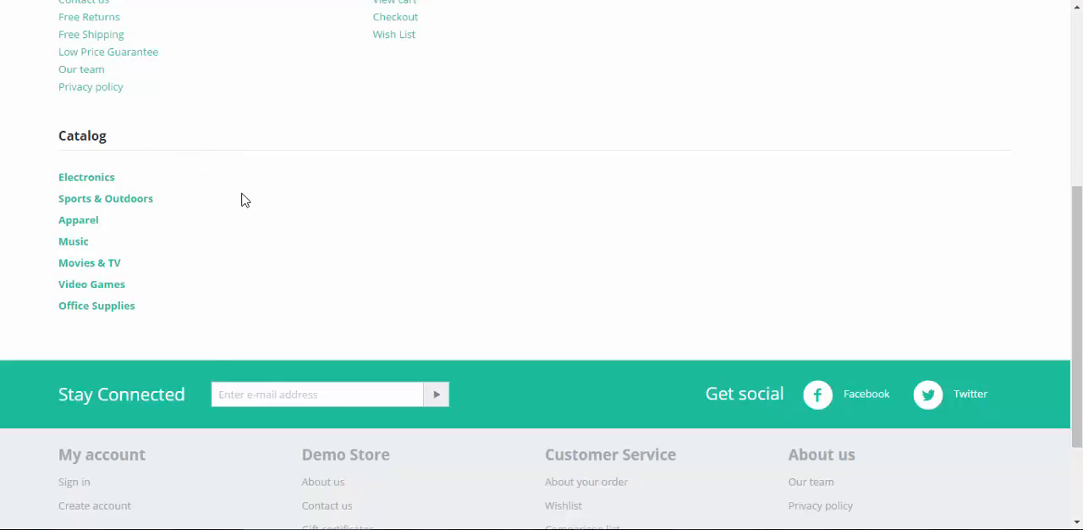
{"action": "mouse_move", "coordinate": [186, 185]}
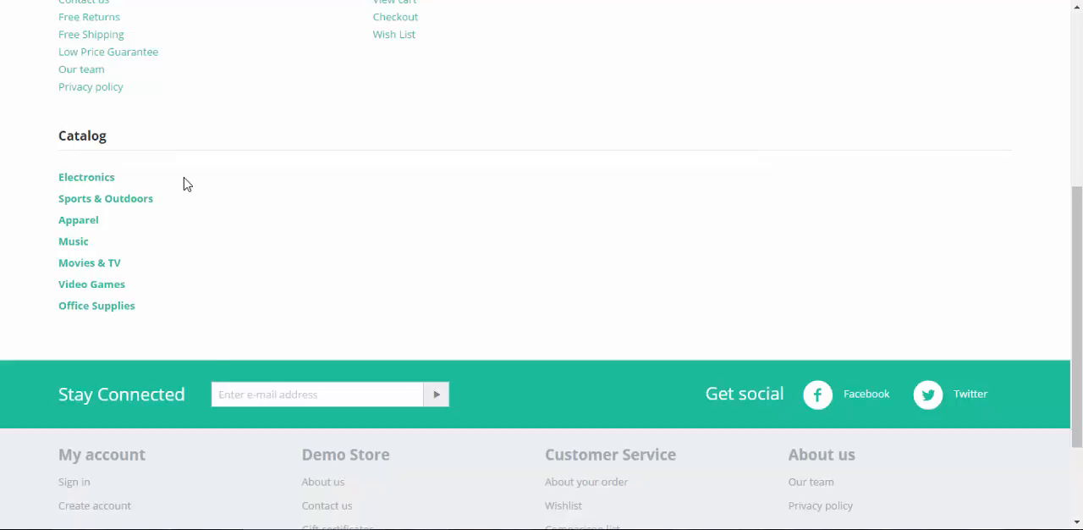
{"action": "mouse_move", "coordinate": [132, 184]}
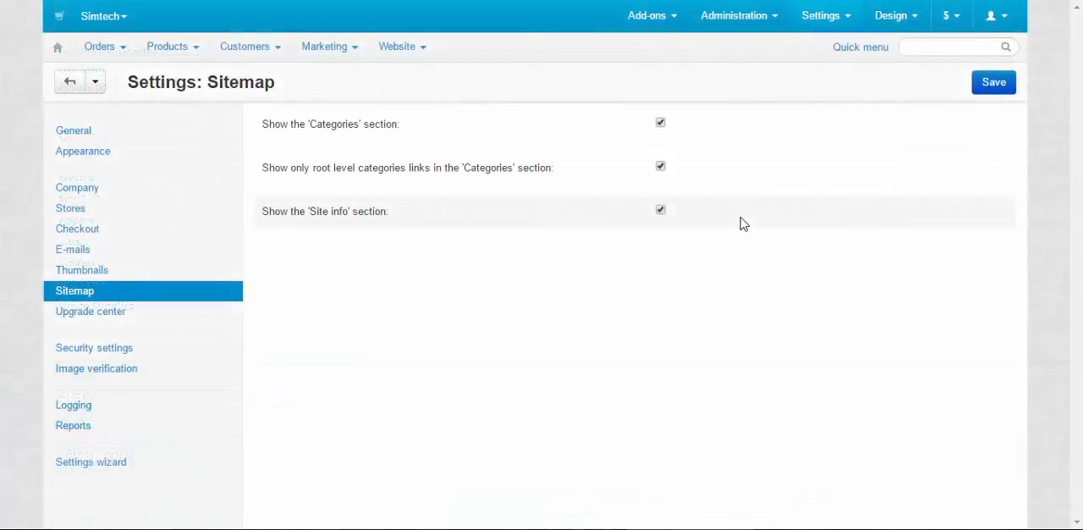
{"action": "mouse_move", "coordinate": [660, 210]}
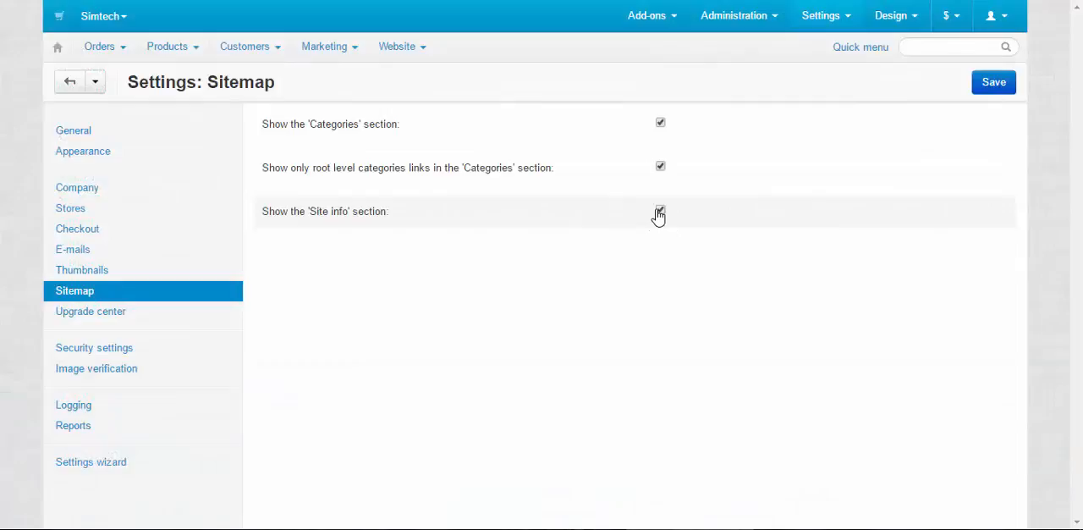
{"action": "left_click", "coordinate": [660, 211]}
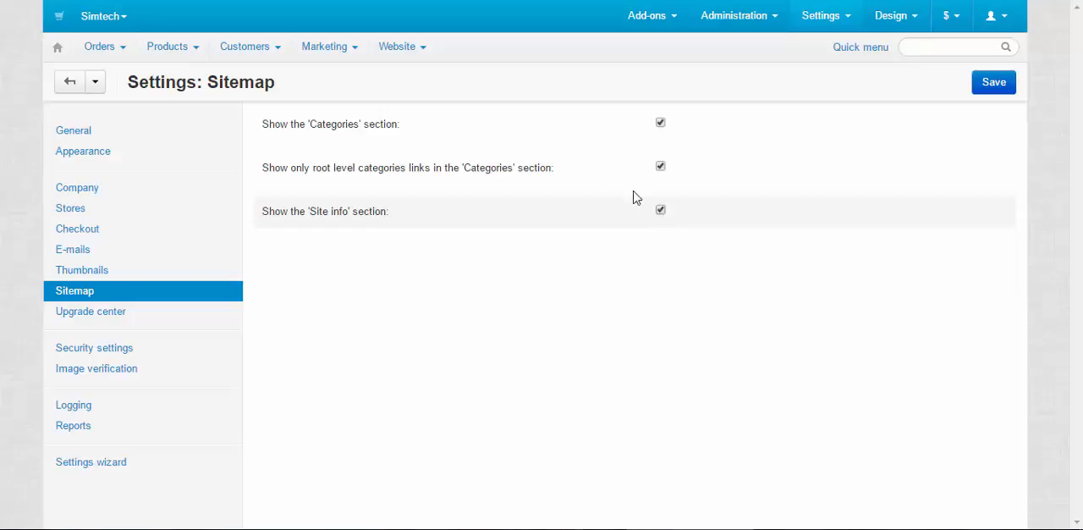
Go to Website > Sitemap, edit My account, and view its Section links.
{"action": "left_click", "coordinate": [397, 46]}
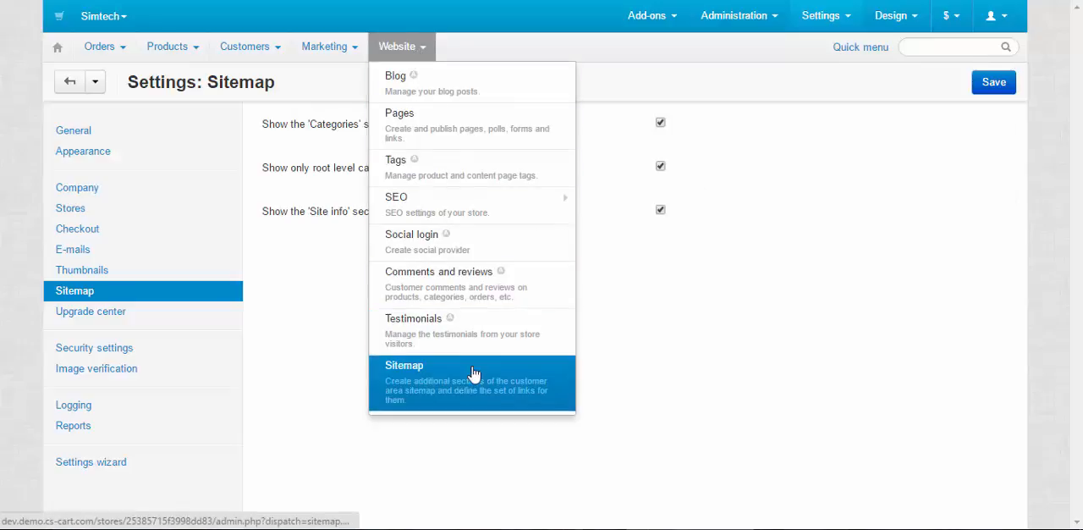
{"action": "left_click", "coordinate": [403, 364]}
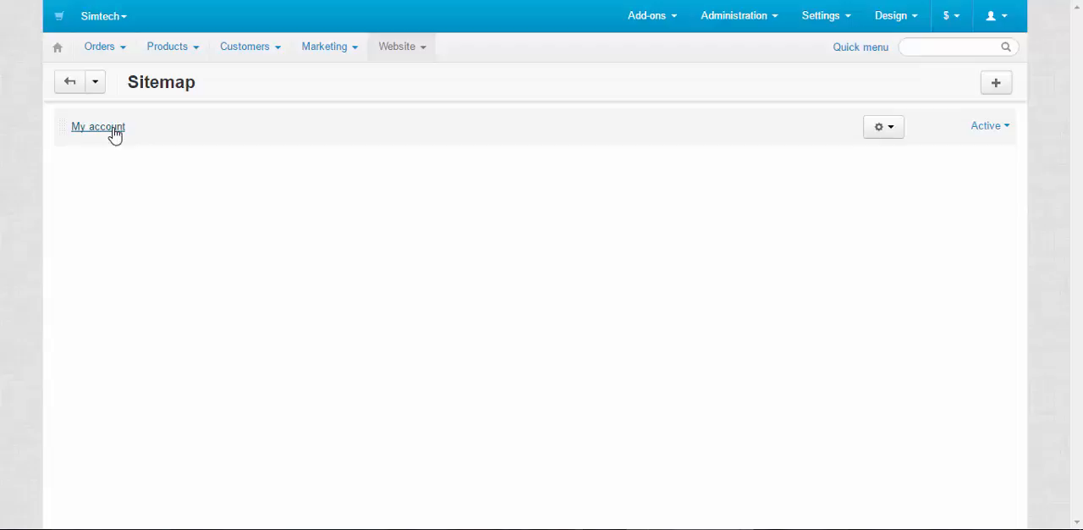
{"action": "left_click", "coordinate": [97, 126]}
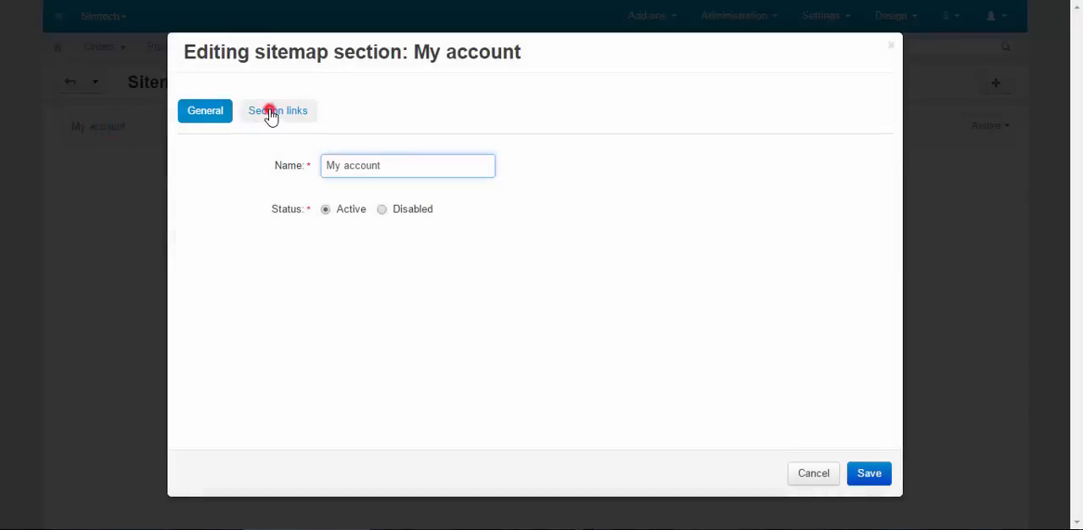
{"action": "left_click", "coordinate": [278, 110]}
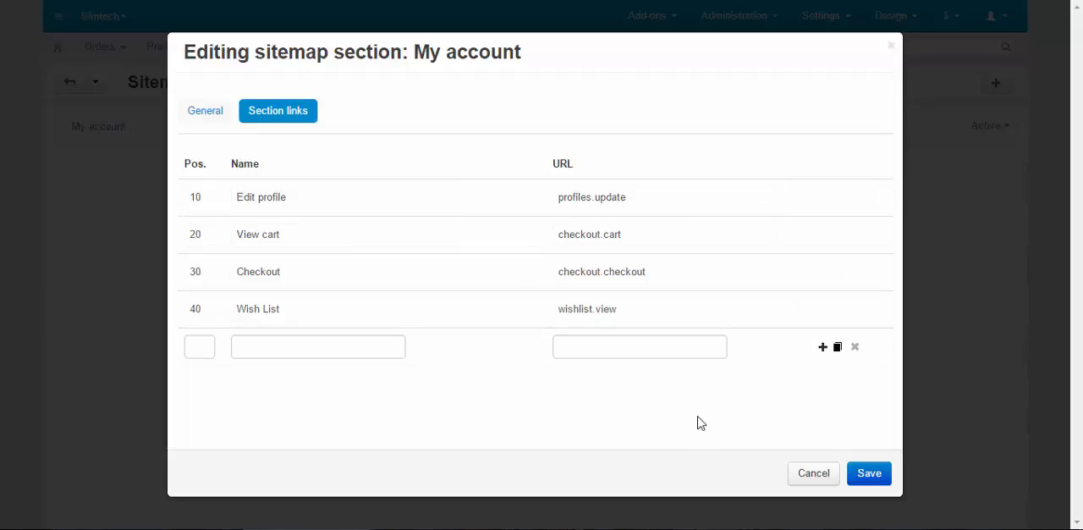
{"action": "left_click", "coordinate": [812, 473]}
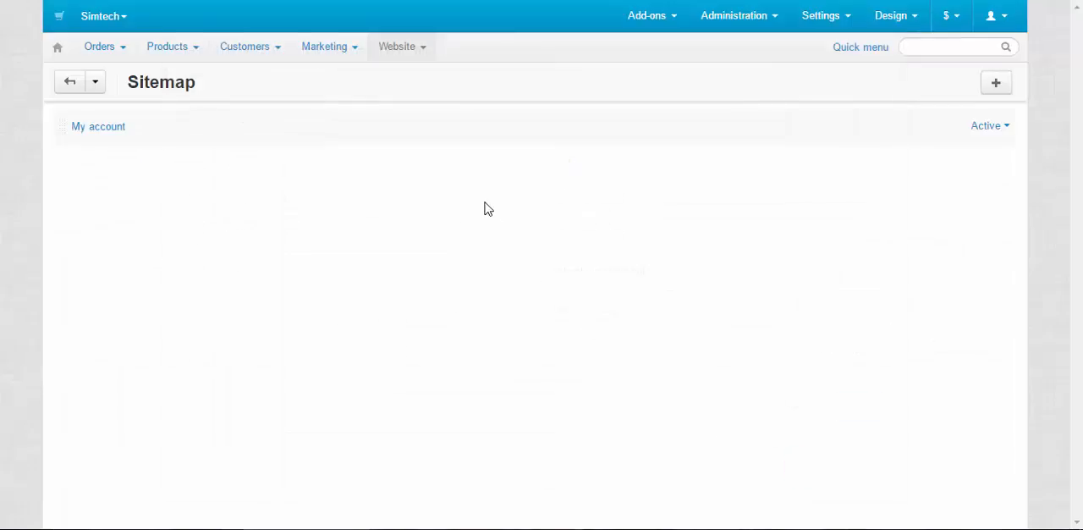
{"action": "mouse_move", "coordinate": [997, 82]}
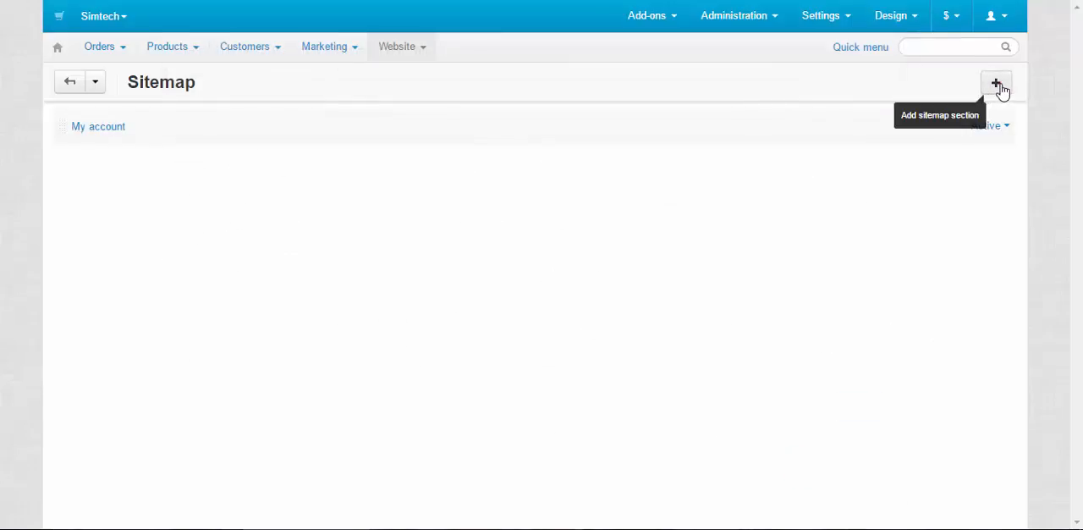
{"action": "left_click", "coordinate": [996, 83]}
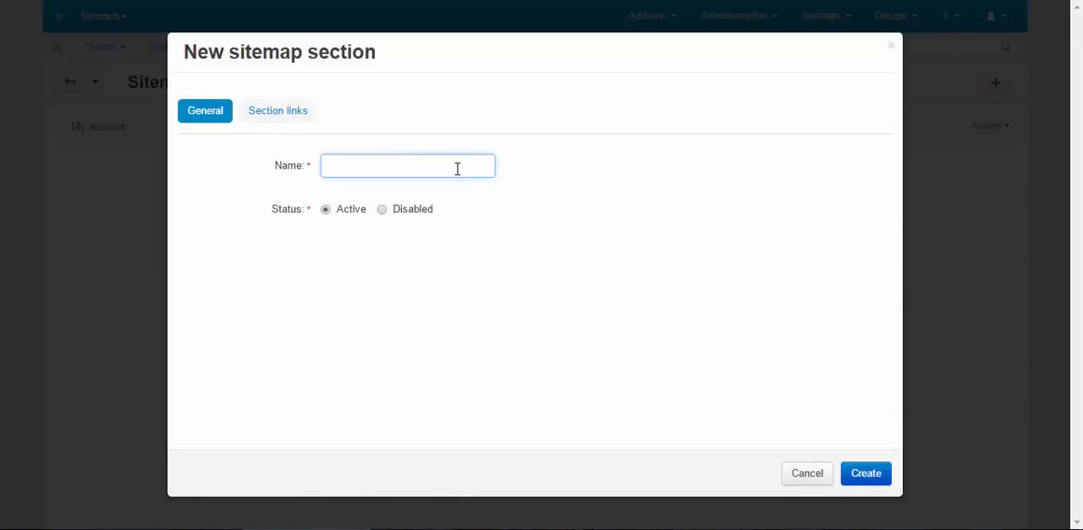
{"action": "left_click", "coordinate": [277, 110]}
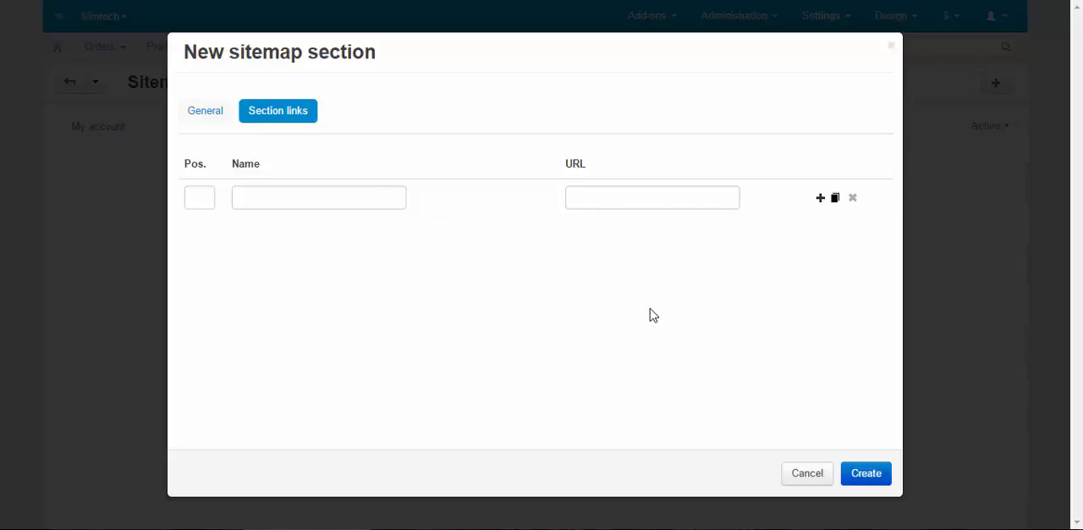
{"action": "left_click", "coordinate": [806, 472]}
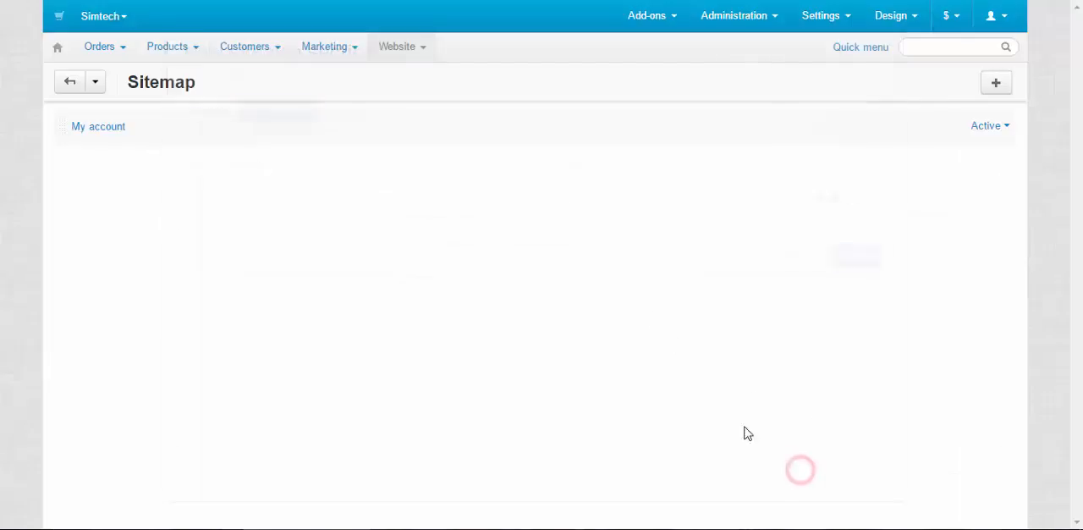
Browse SEO rules to page 2 to find sitemap.view, then return to the Dashboard.
{"action": "left_click", "coordinate": [401, 47]}
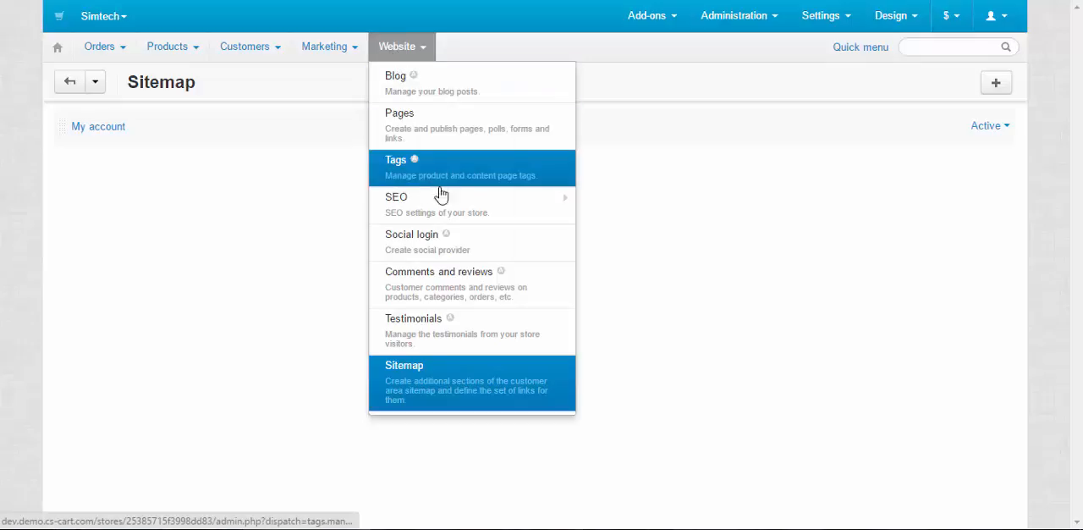
{"action": "mouse_move", "coordinate": [396, 201]}
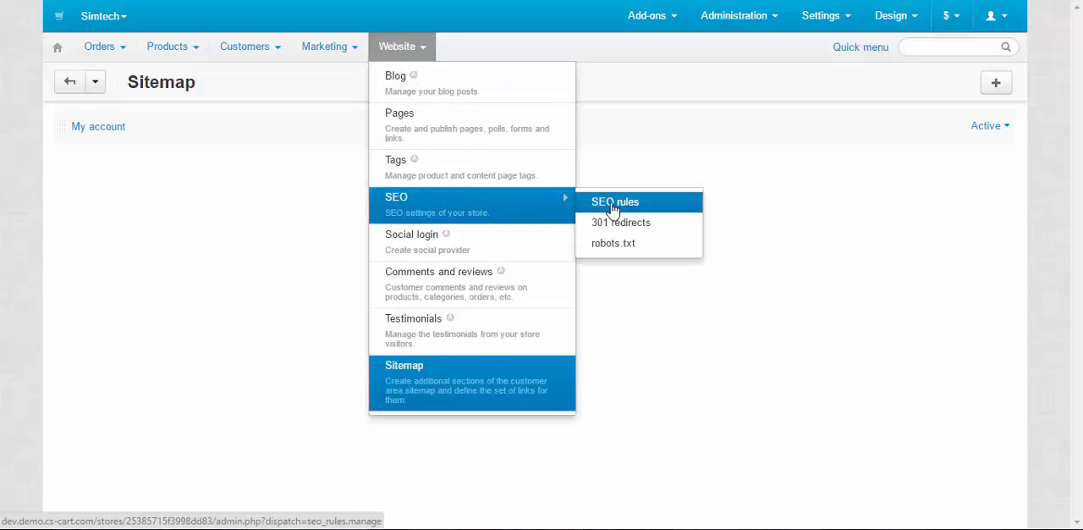
{"action": "left_click", "coordinate": [615, 201]}
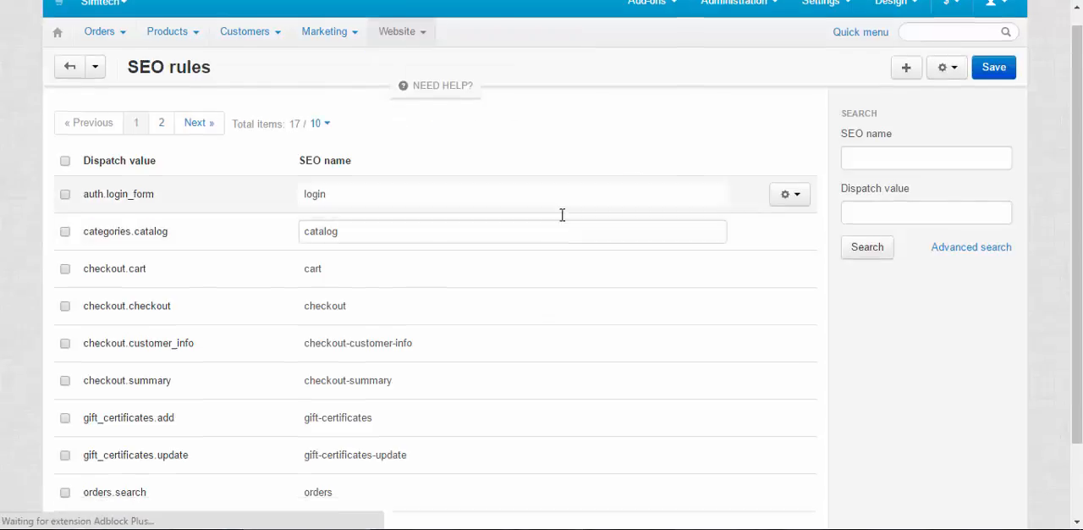
{"action": "scroll", "scroll_direction": "down", "scroll_amount": 3}
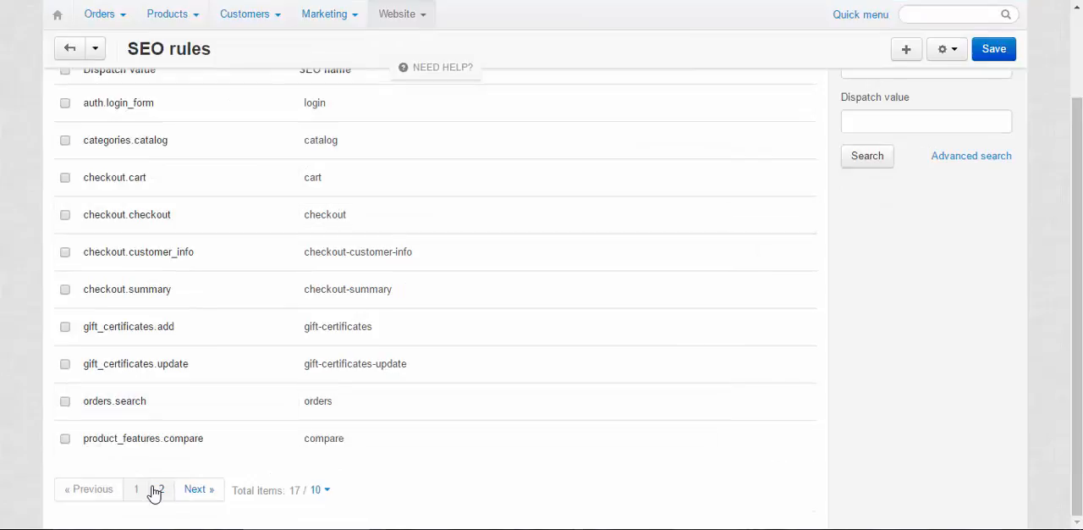
{"action": "left_click", "coordinate": [159, 490]}
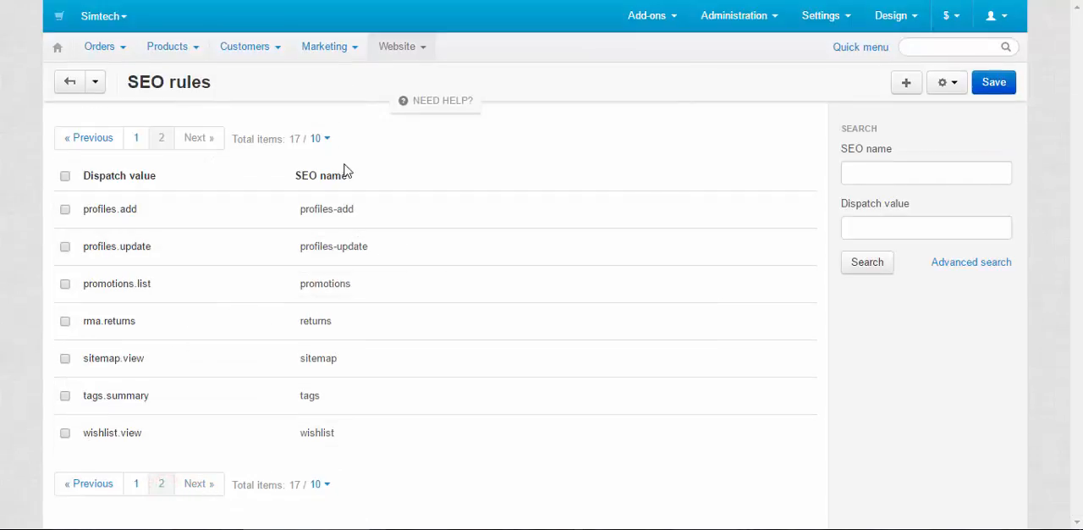
{"action": "left_click", "coordinate": [318, 358]}
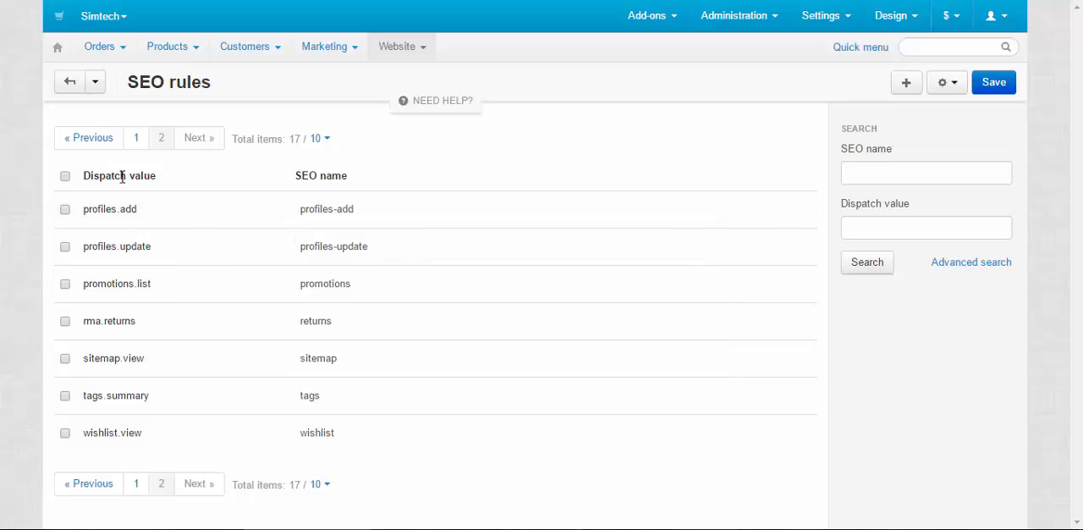
{"action": "left_click", "coordinate": [318, 358]}
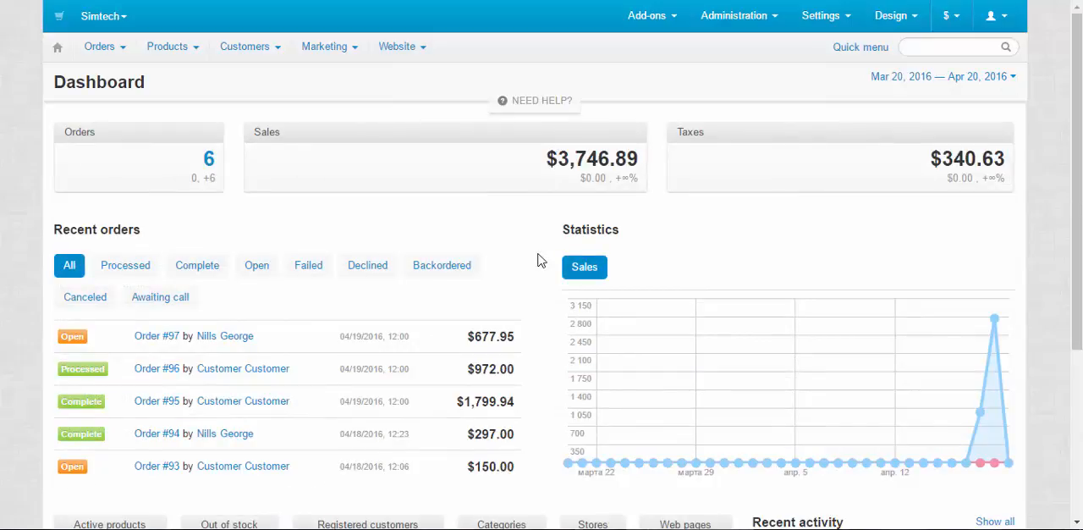
Go to Settings > Upgrade center and point out the FTP Hostname and Directory fields.
{"action": "left_click", "coordinate": [820, 16]}
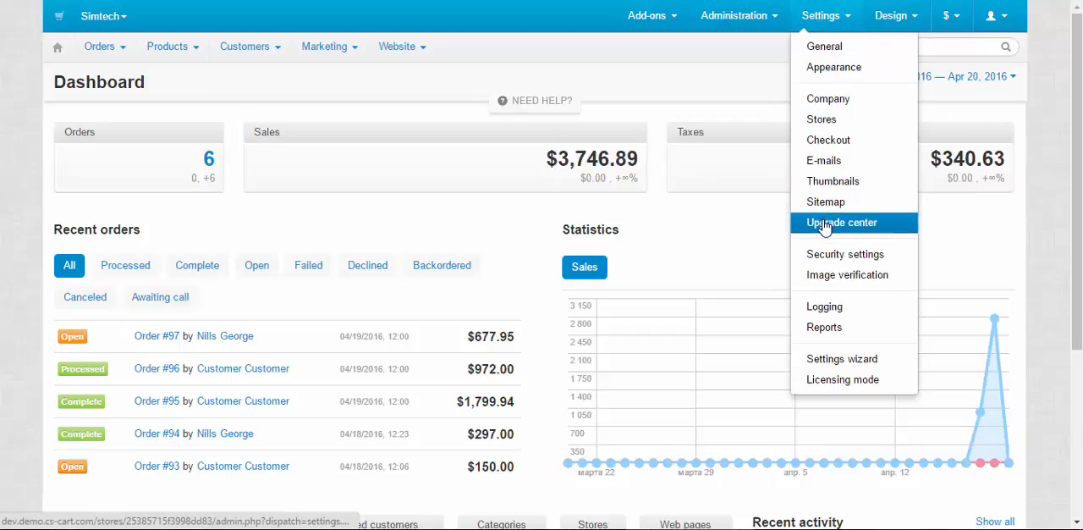
{"action": "left_click", "coordinate": [841, 223]}
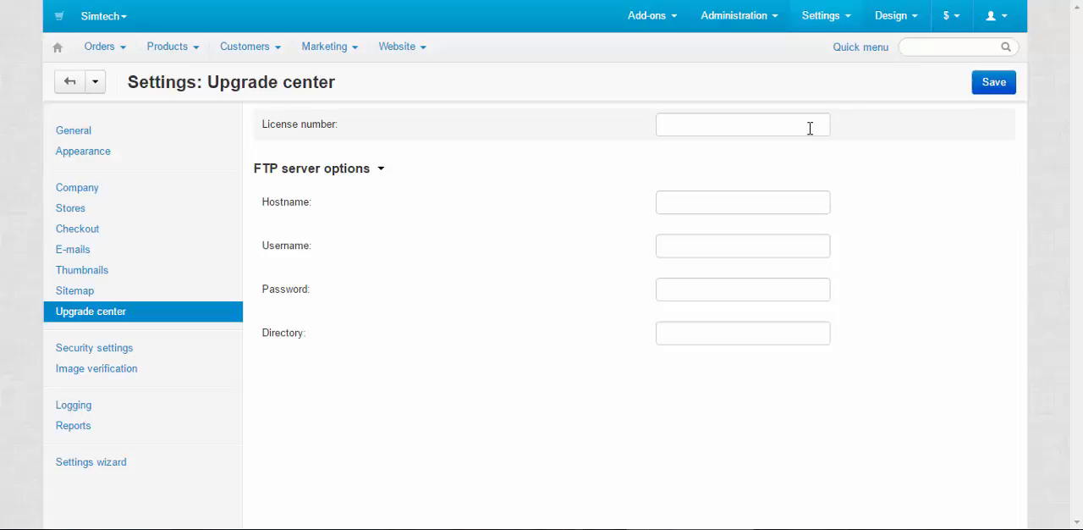
{"action": "mouse_move", "coordinate": [439, 174]}
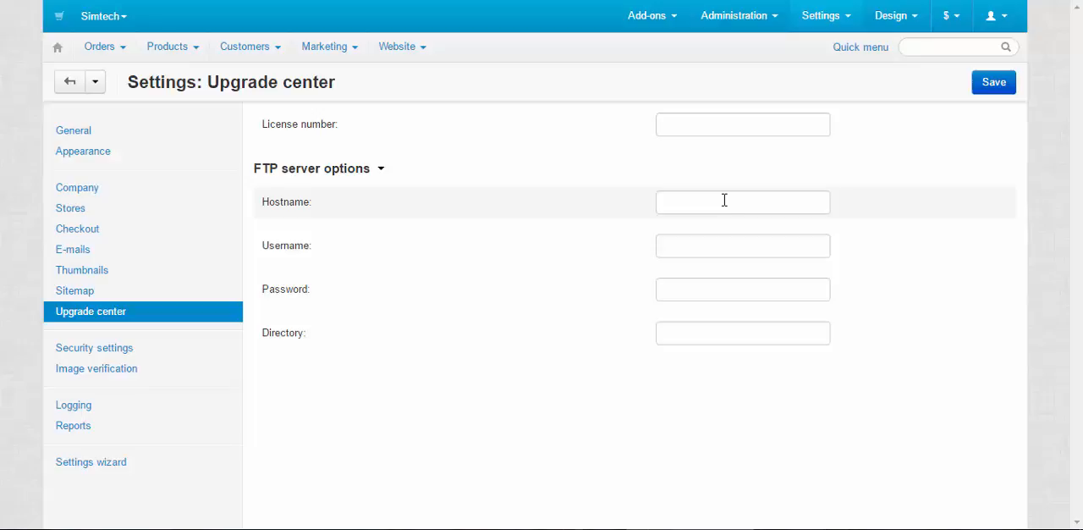
{"action": "left_click", "coordinate": [741, 201]}
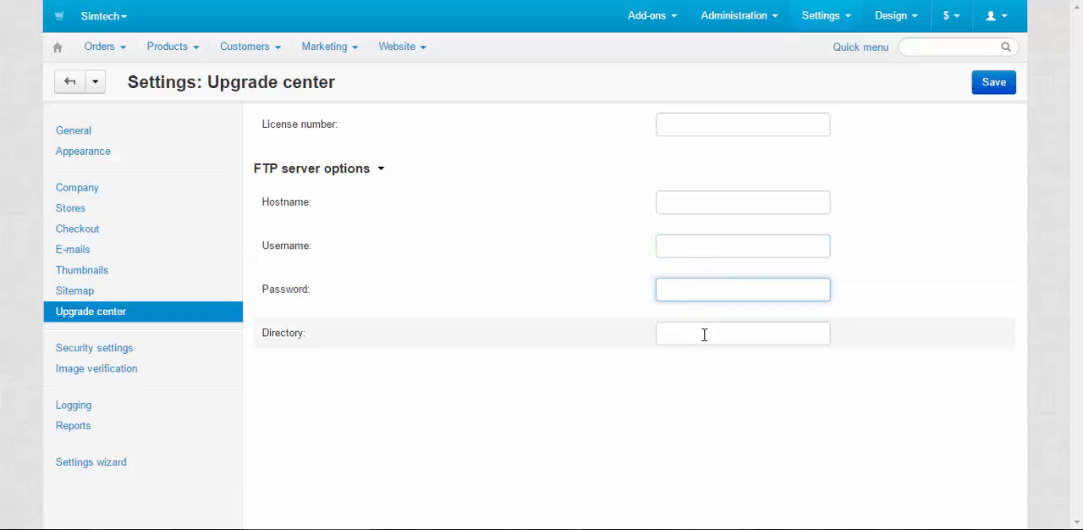
{"action": "left_click", "coordinate": [742, 331]}
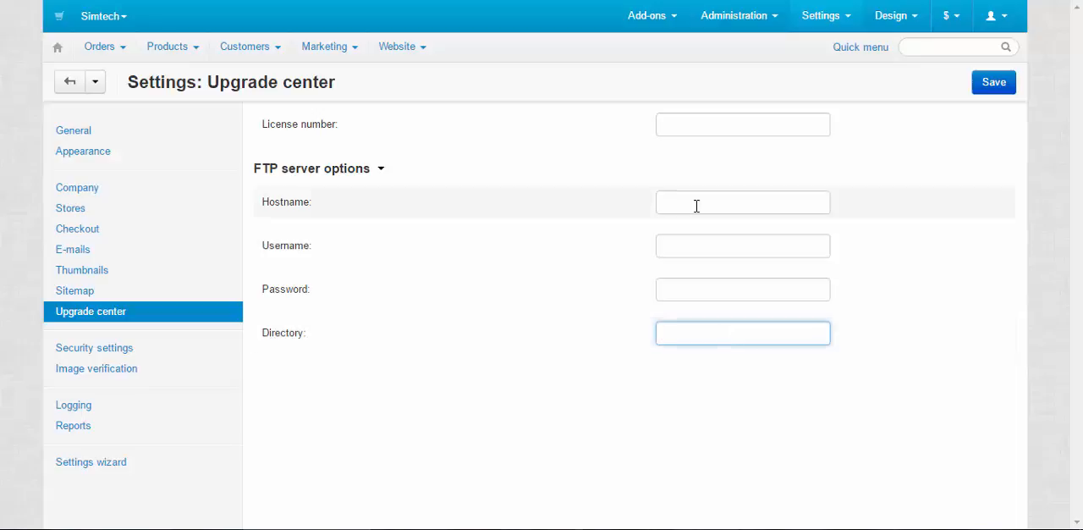
{"action": "left_click", "coordinate": [742, 201]}
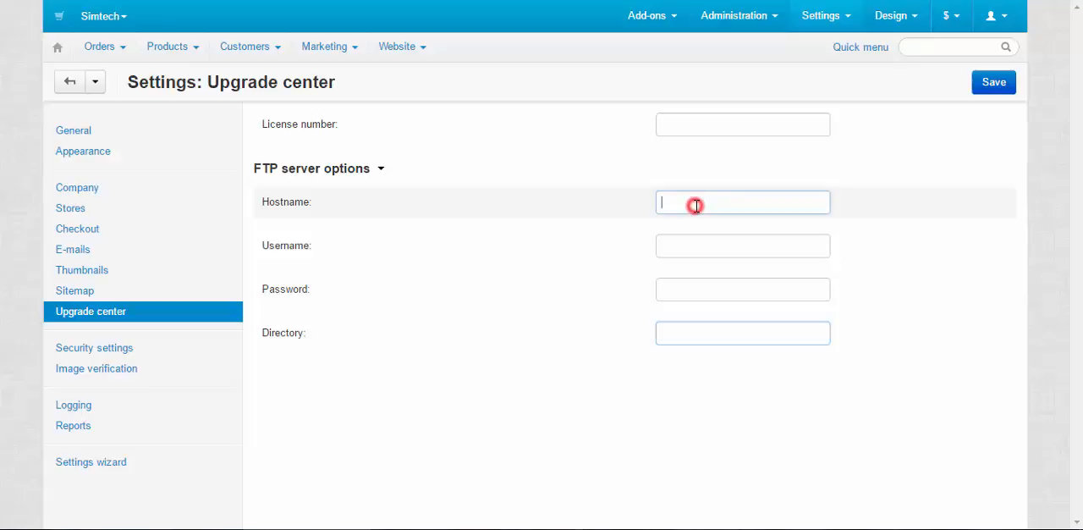
{"action": "left_click", "coordinate": [741, 202]}
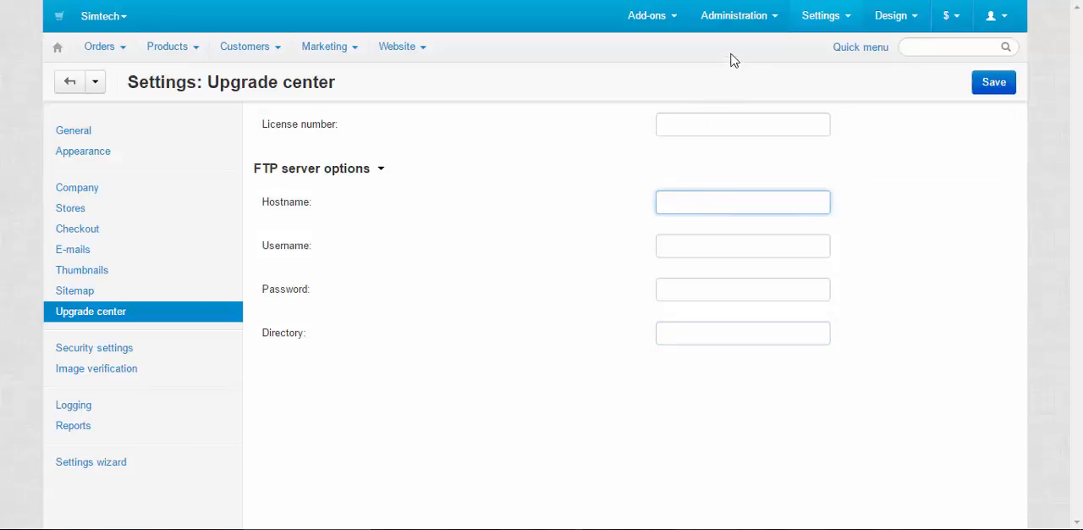
{"action": "left_click", "coordinate": [734, 15]}
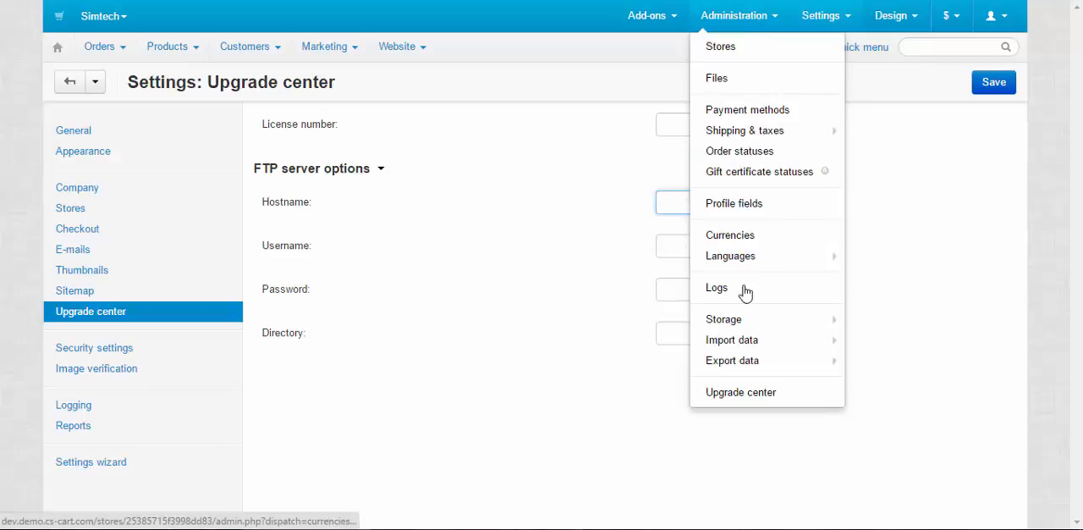
Go to Administration > Upgrade center and check the empty Installed upgrades tab.
{"action": "left_click", "coordinate": [741, 392]}
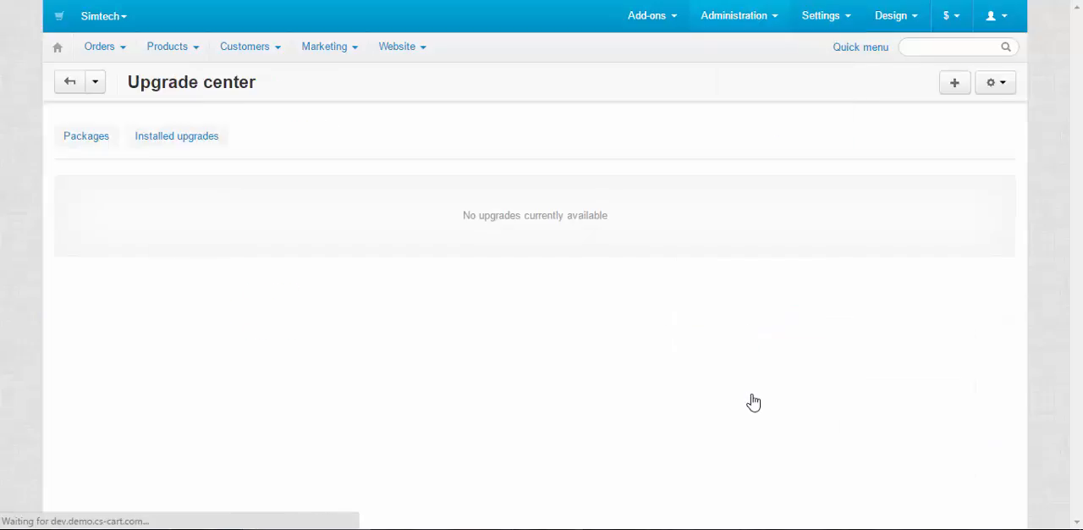
{"action": "left_click", "coordinate": [86, 136]}
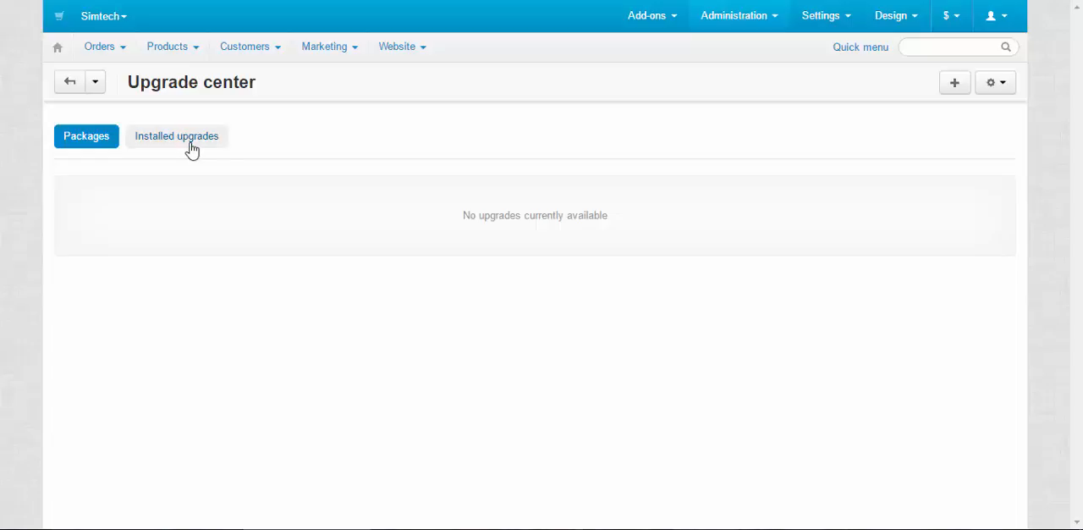
{"action": "left_click", "coordinate": [176, 136]}
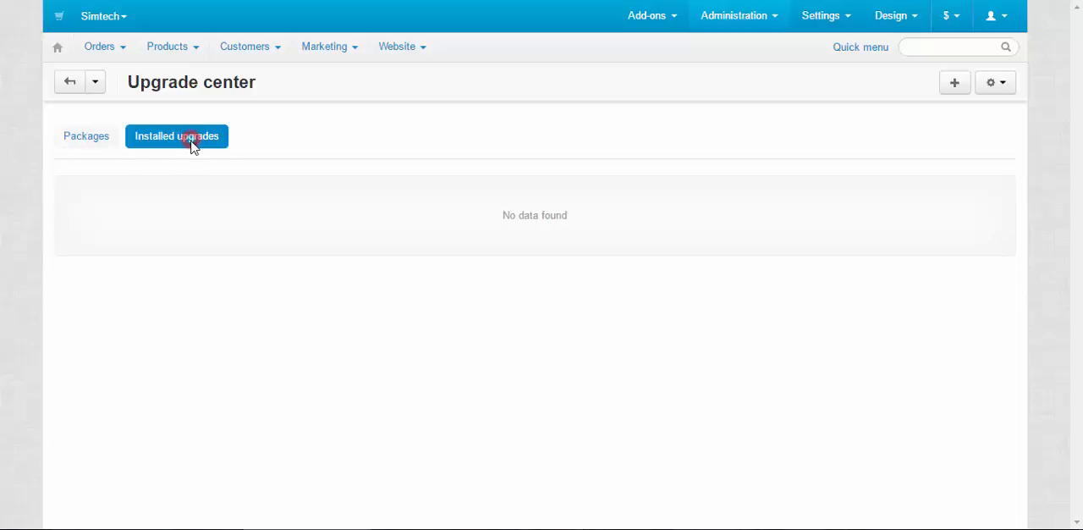
{"action": "left_click", "coordinate": [177, 136]}
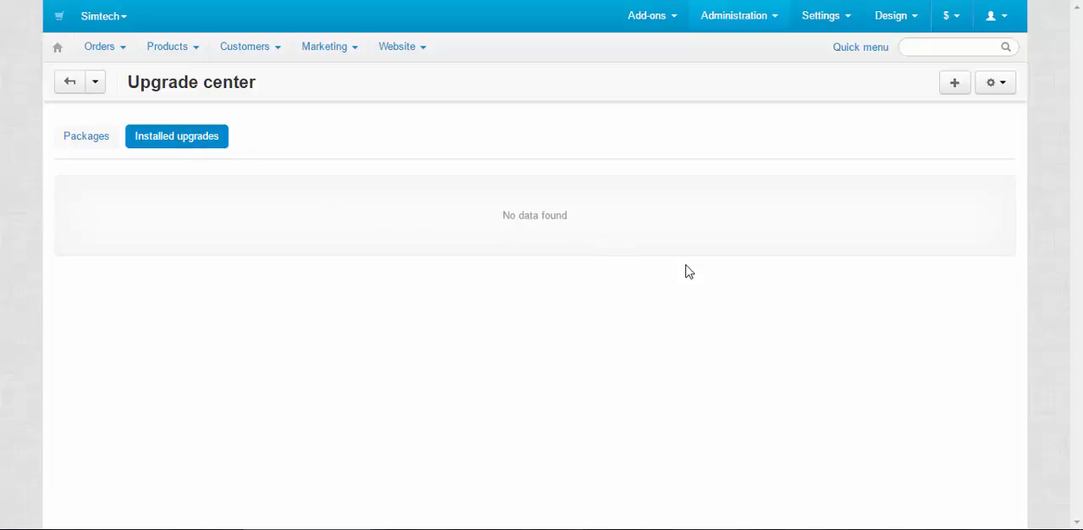
{"action": "mouse_move", "coordinate": [872, 150]}
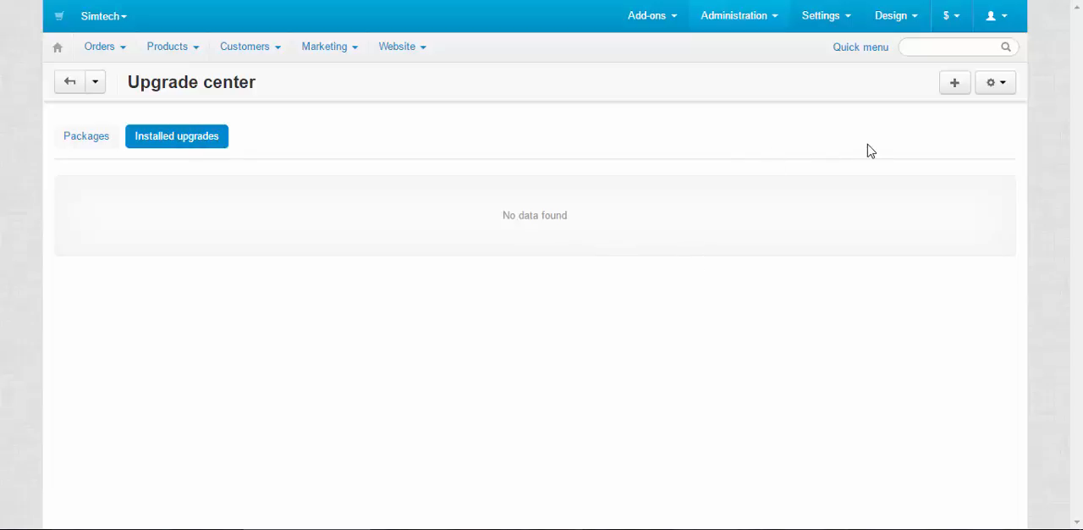
{"action": "mouse_move", "coordinate": [906, 150]}
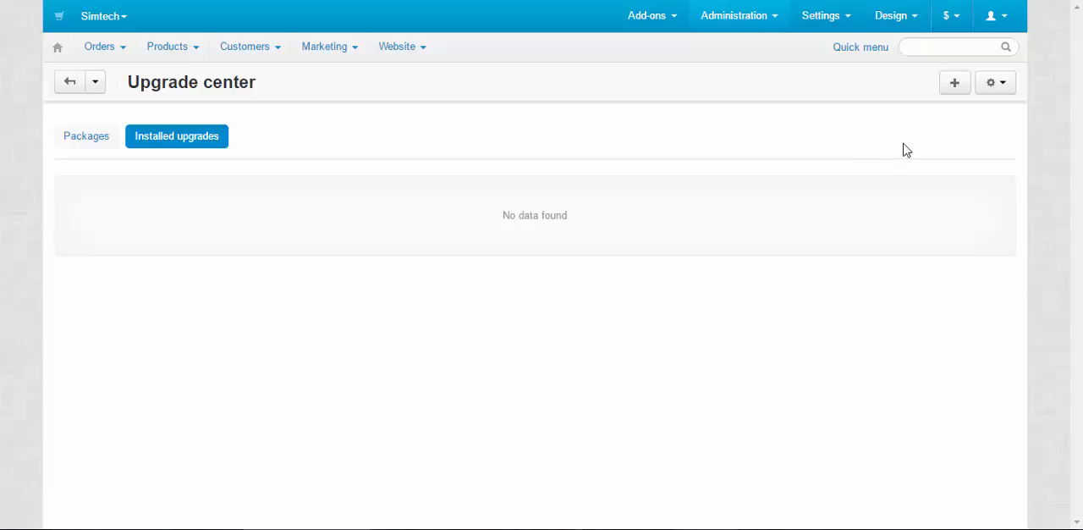
{"action": "mouse_move", "coordinate": [954, 82]}
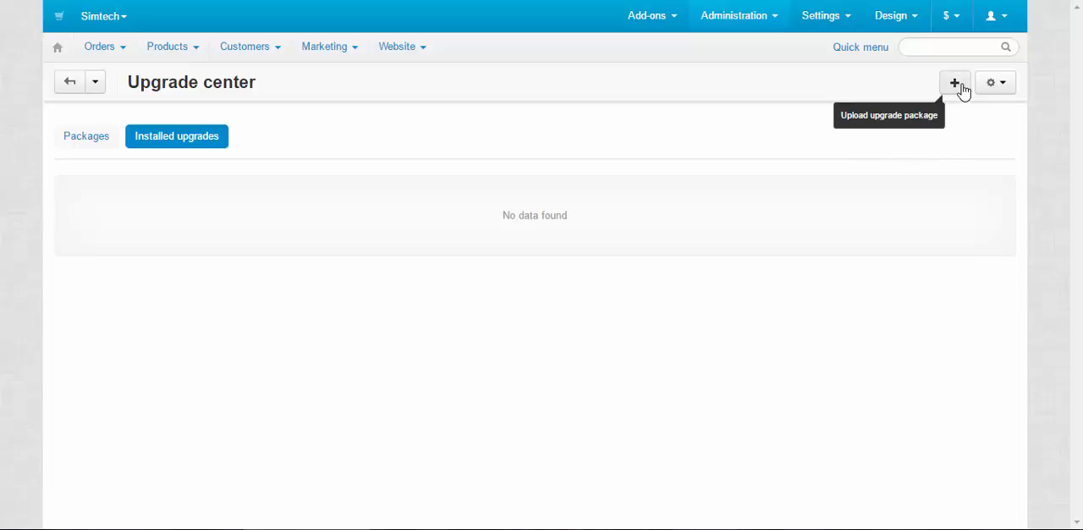
{"action": "left_click", "coordinate": [954, 82]}
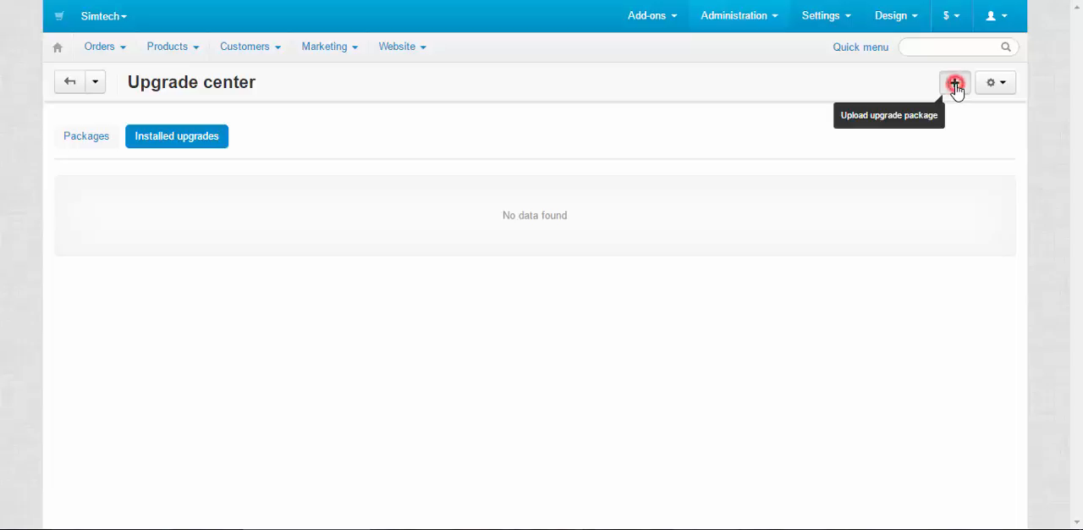
Open the Upload upgrade package dialog with the + button.
{"action": "left_click", "coordinate": [955, 82]}
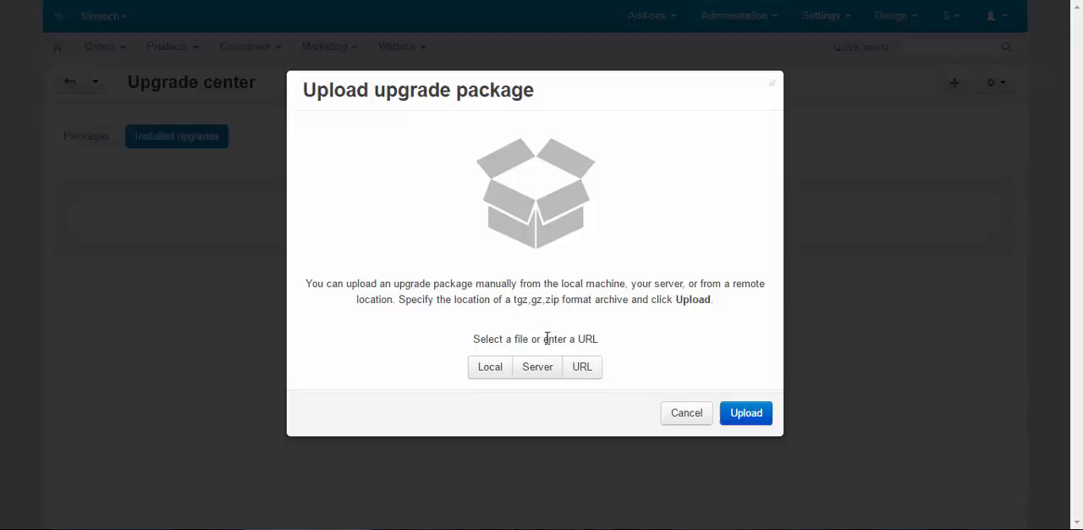
{"action": "mouse_move", "coordinate": [706, 256]}
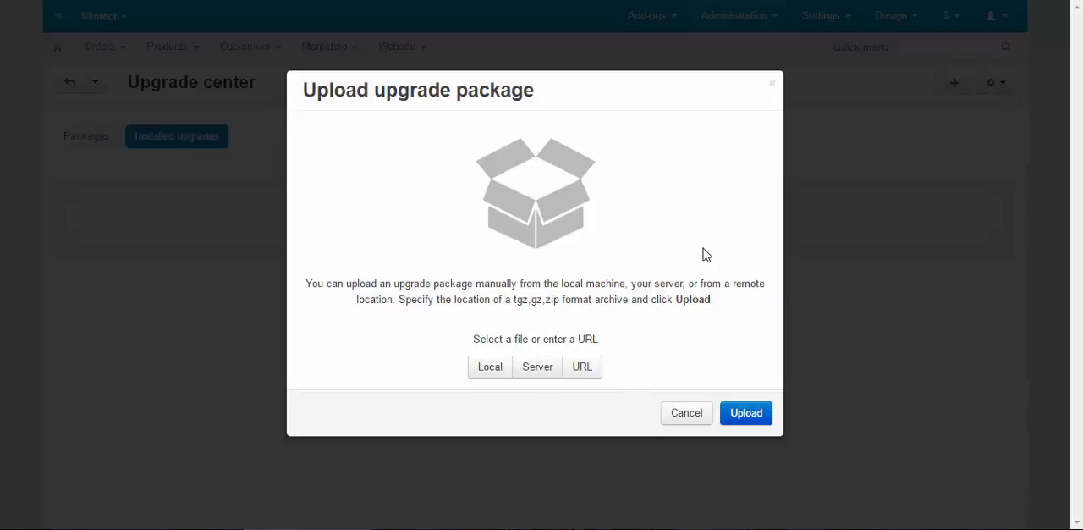